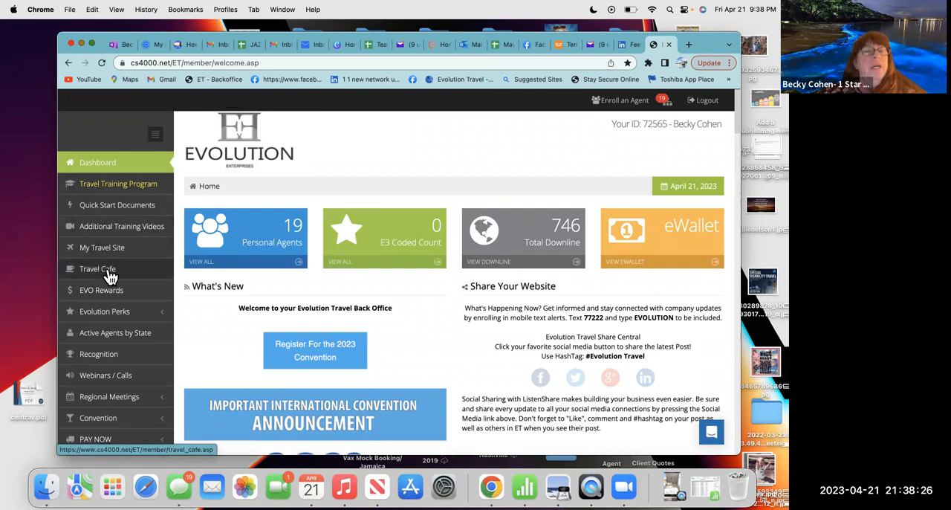
# Open the Travel Cafe portal from the Evolution back office sidebar
pyautogui.click(97, 269)
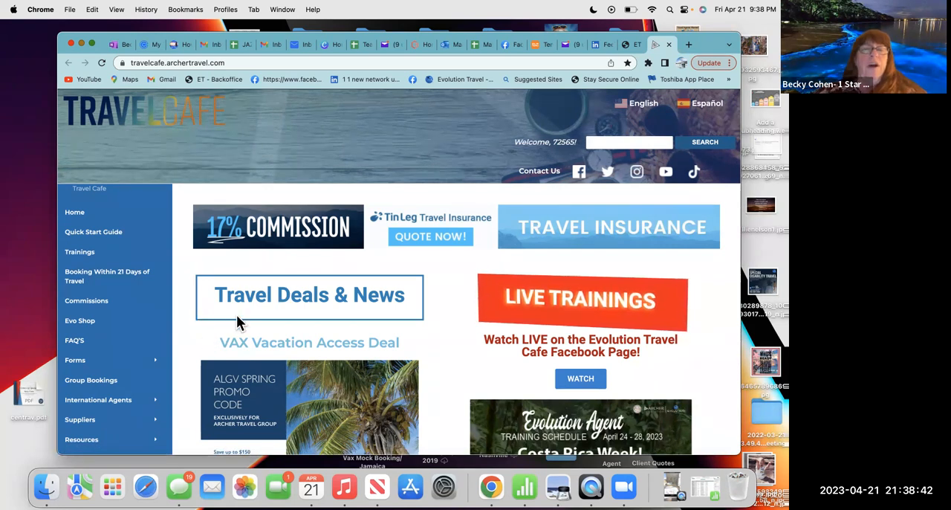
pyautogui.moveTo(75, 359)
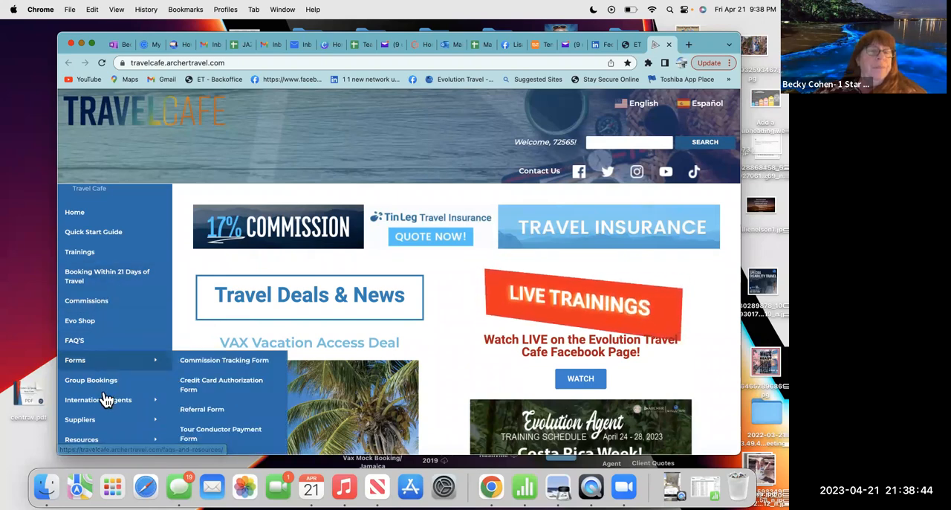
# Open USA Suppliers and scroll down the listings to the Carnival Cruise card
pyautogui.scroll(-3)
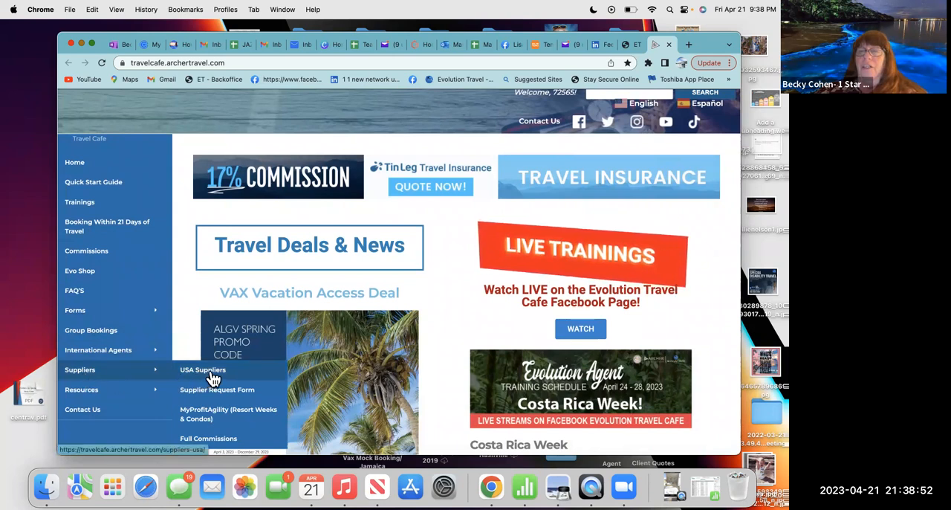
pyautogui.click(203, 369)
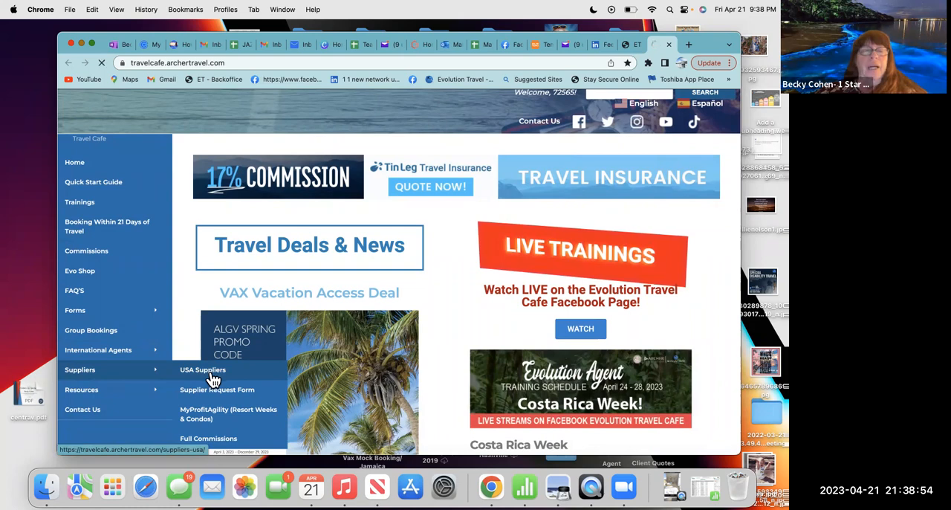
pyautogui.click(202, 370)
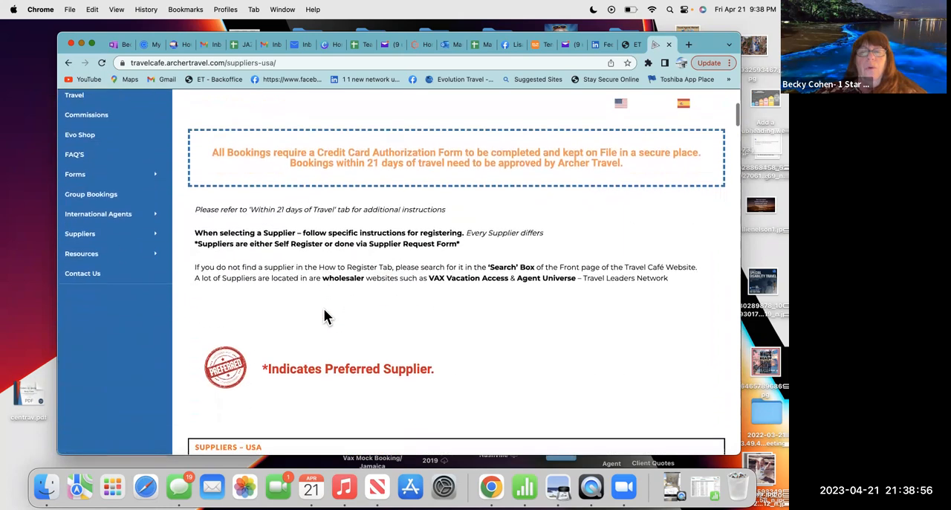
pyautogui.scroll(-3)
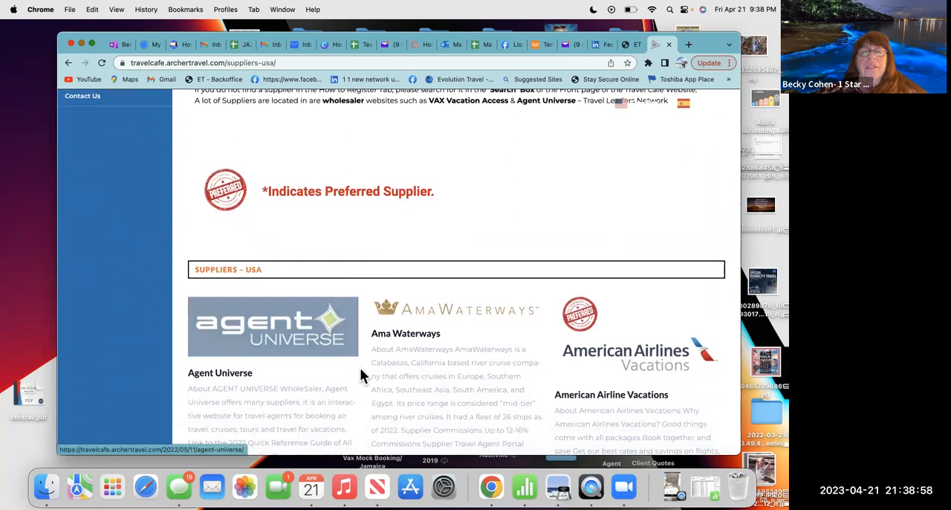
pyautogui.scroll(-3)
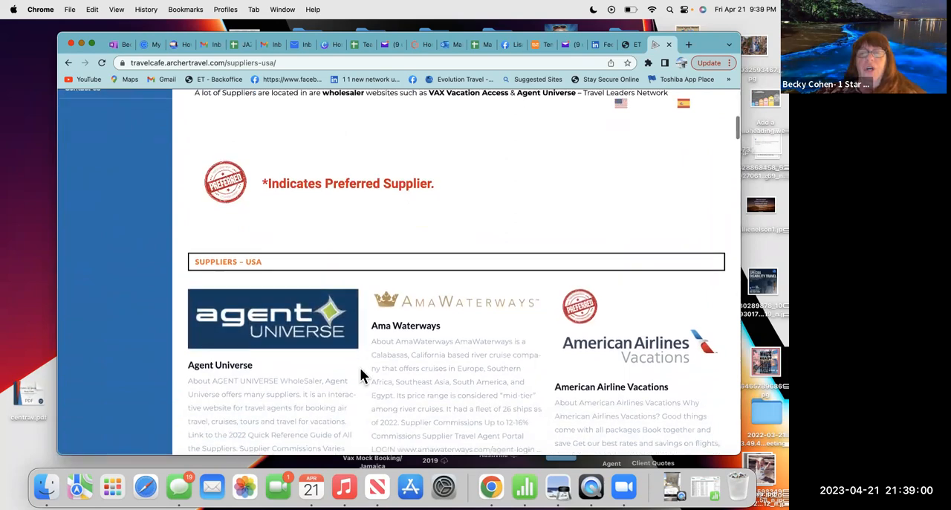
pyautogui.scroll(-3)
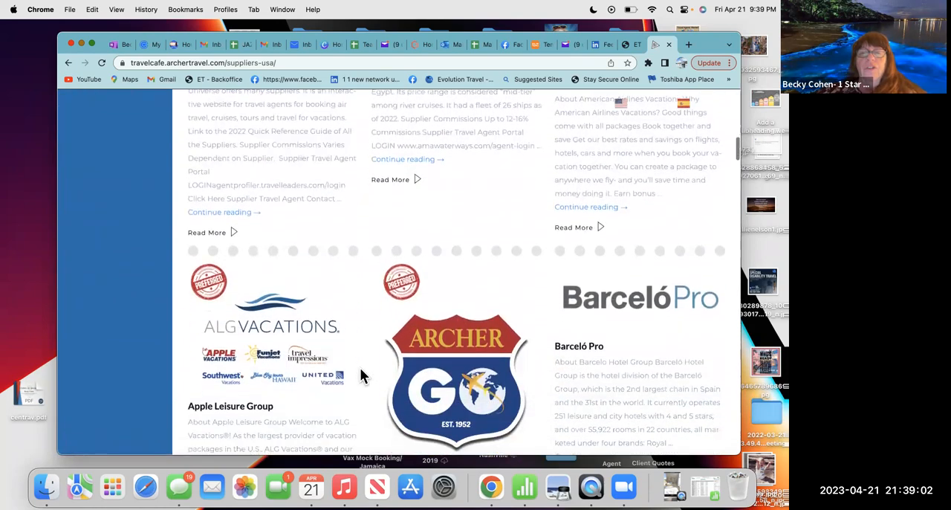
pyautogui.scroll(-3)
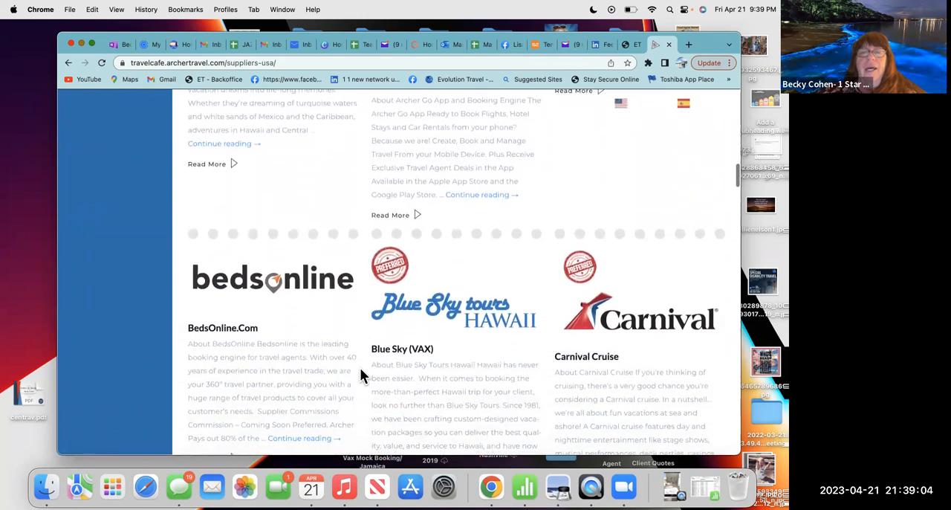
pyautogui.scroll(-3)
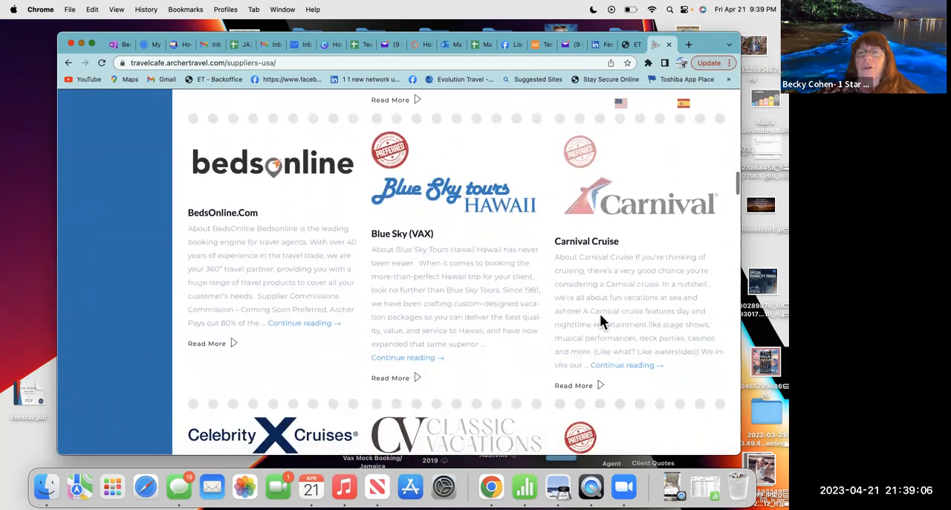
pyautogui.moveTo(264, 369)
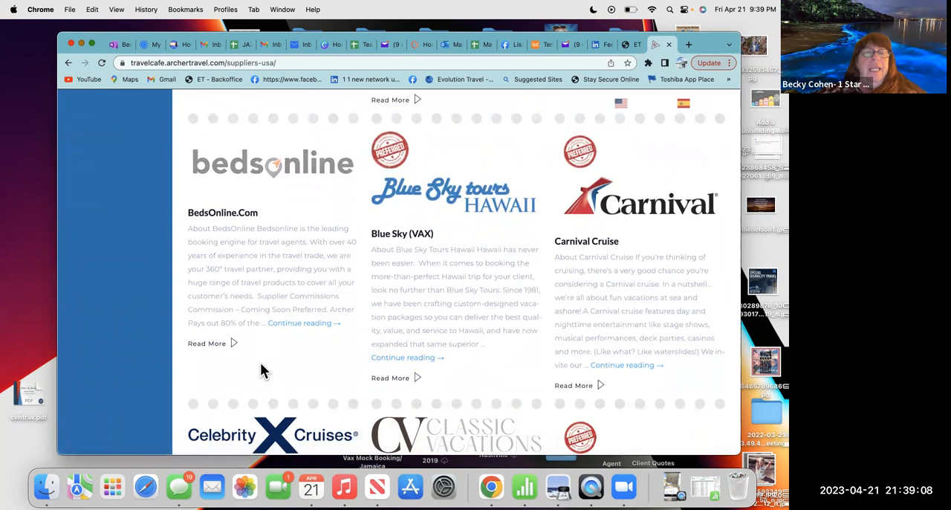
pyautogui.moveTo(300, 332)
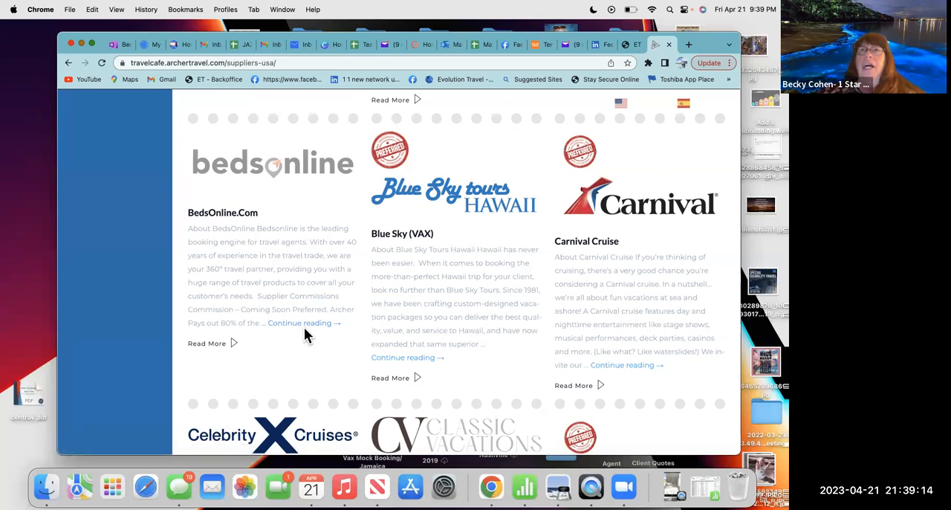
pyautogui.moveTo(240, 194)
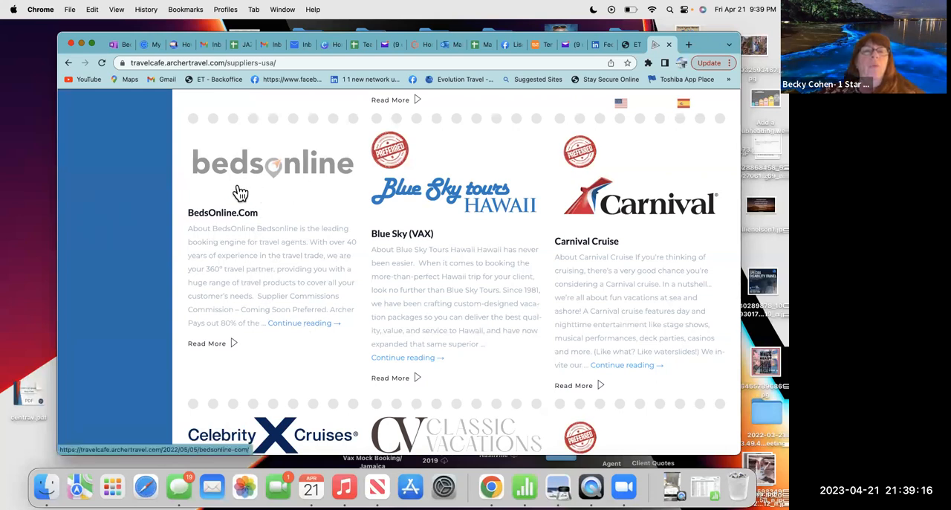
pyautogui.moveTo(474, 235)
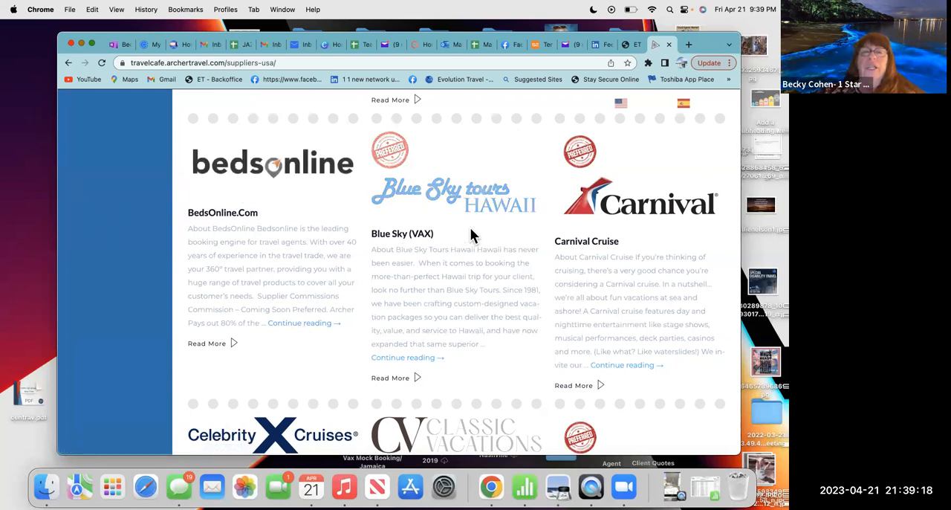
pyautogui.moveTo(427, 249)
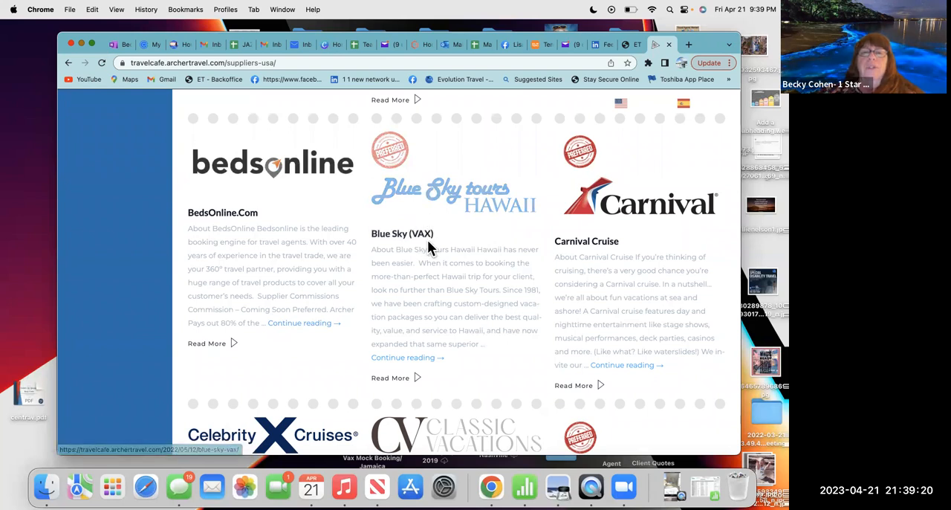
pyautogui.moveTo(483, 245)
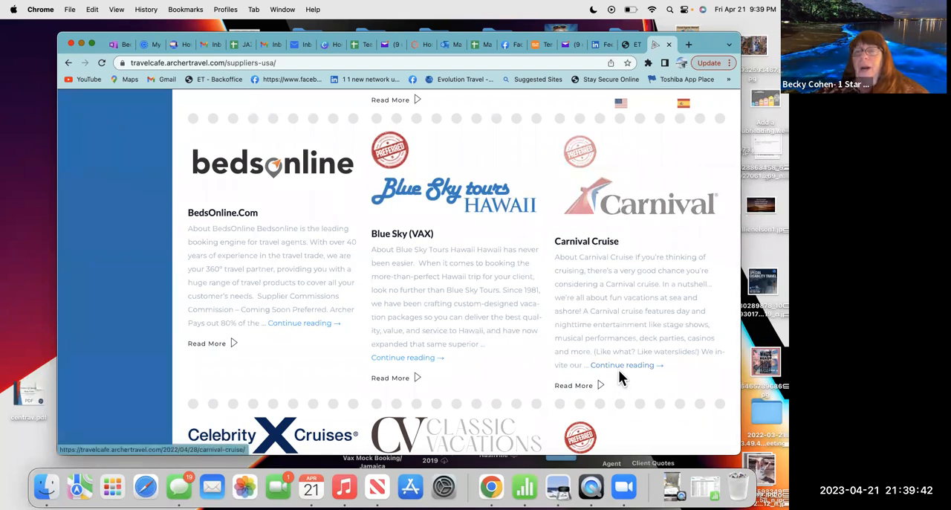
# Open Carnival Cruise's full page and scroll to the Supplier Travel Agent Portal banner
pyautogui.click(624, 365)
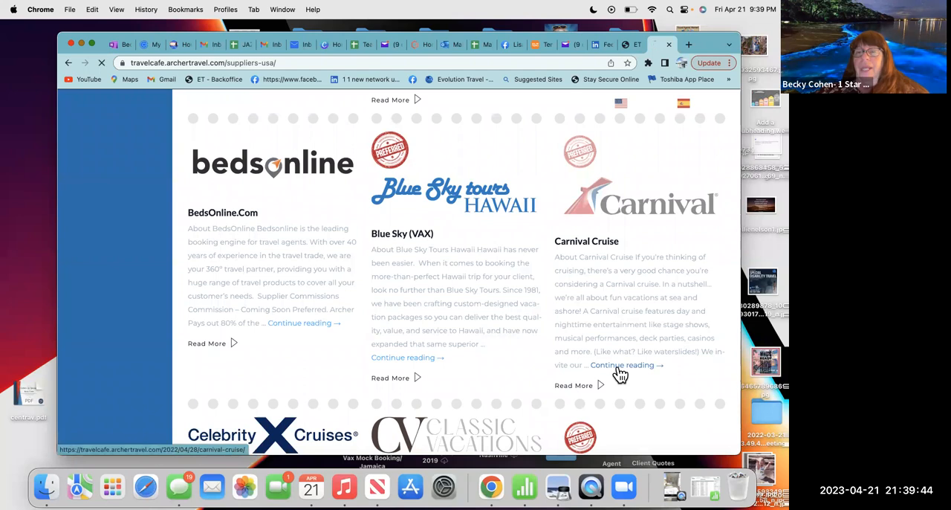
pyautogui.click(623, 364)
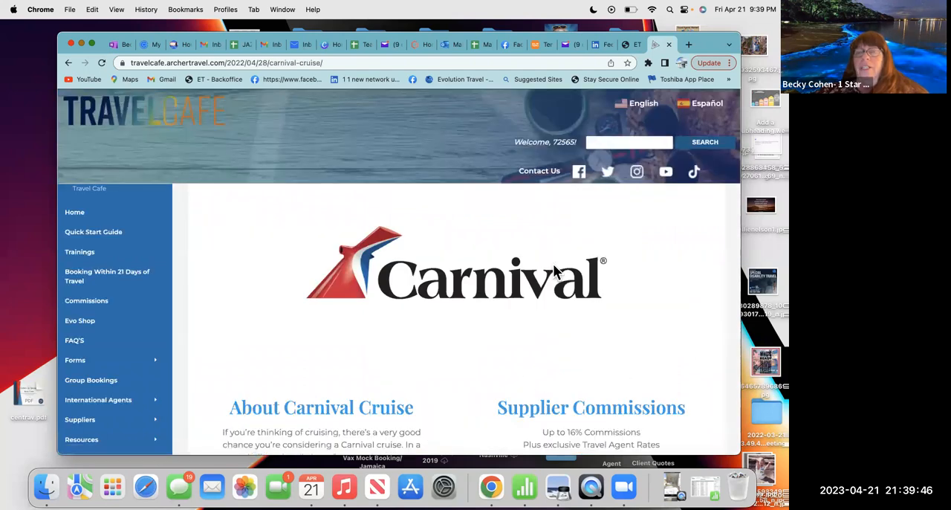
pyautogui.moveTo(456, 84)
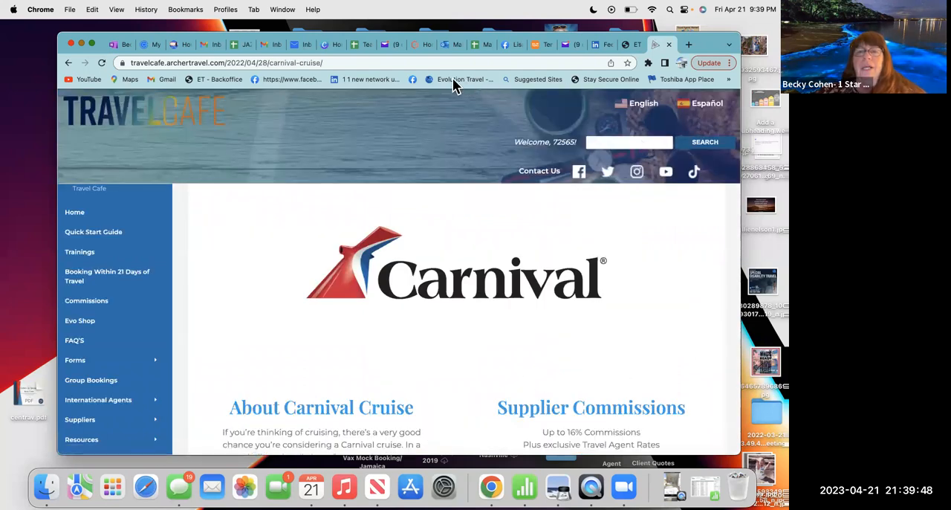
pyautogui.scroll(-3)
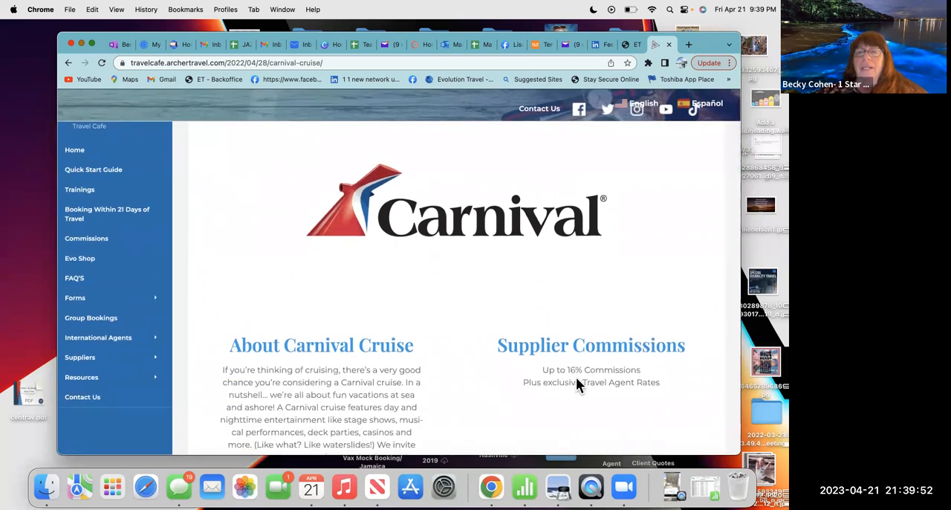
pyautogui.scroll(-3)
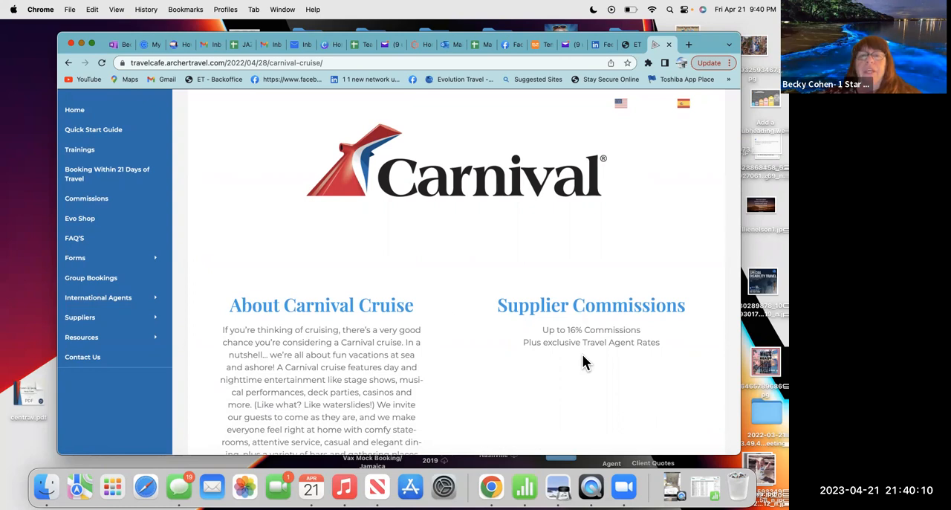
pyautogui.scroll(-3)
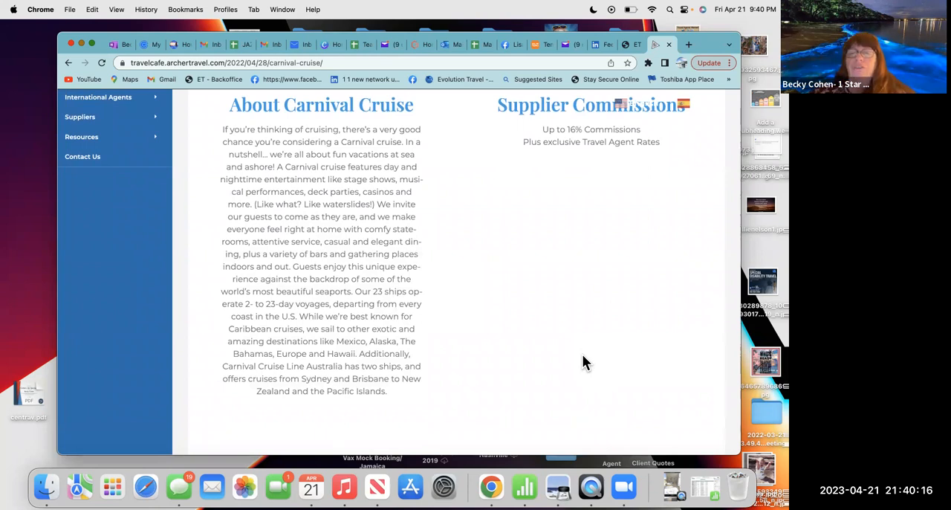
pyautogui.scroll(-3)
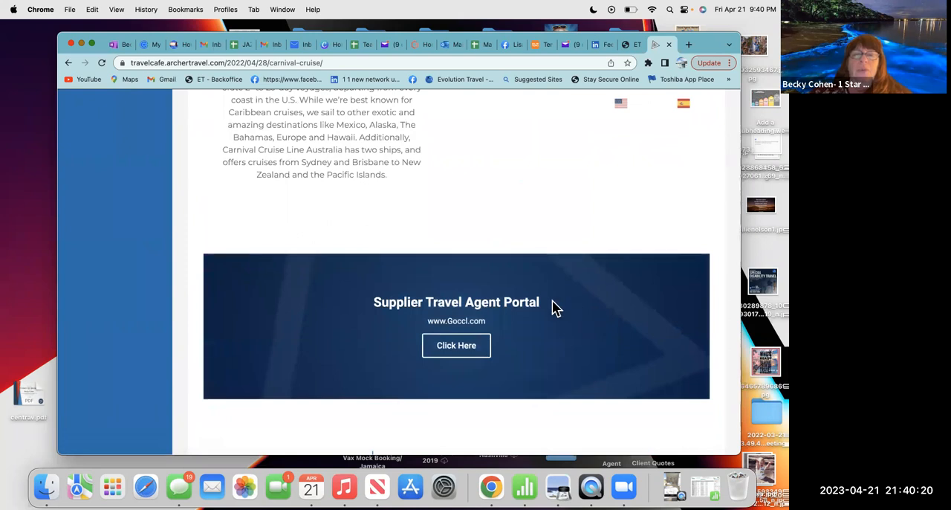
pyautogui.moveTo(589, 336)
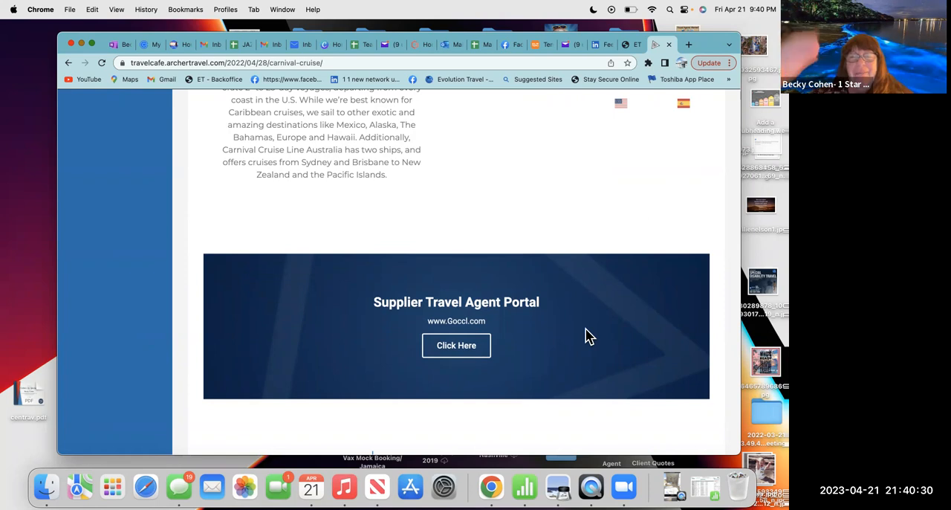
pyautogui.moveTo(375, 301)
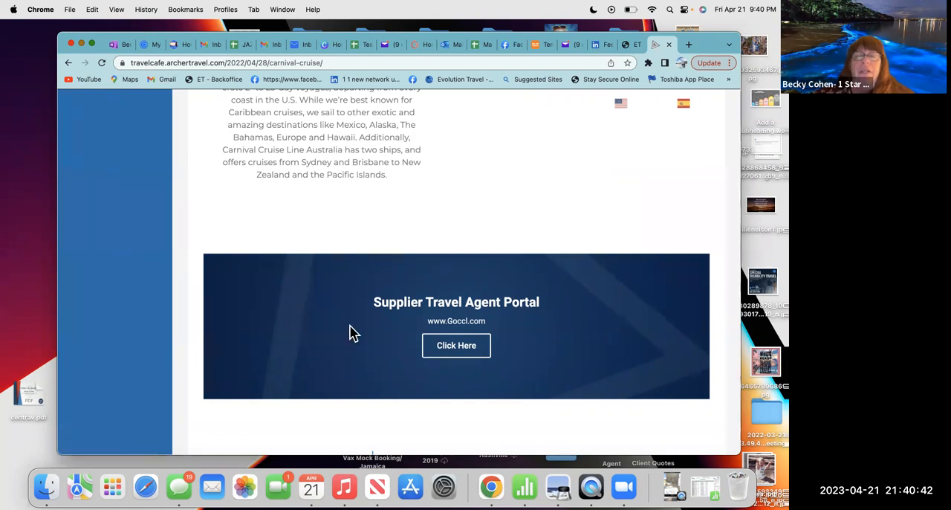
pyautogui.moveTo(593, 394)
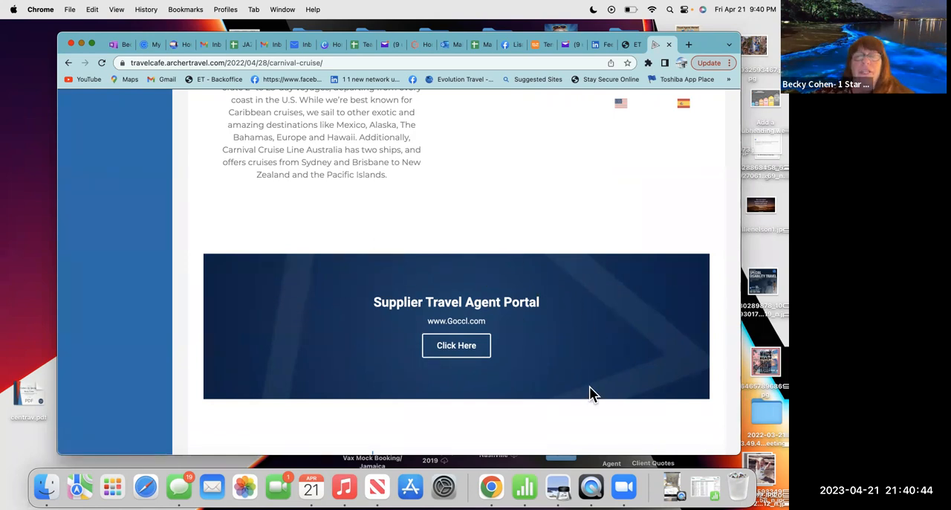
pyautogui.scroll(-3)
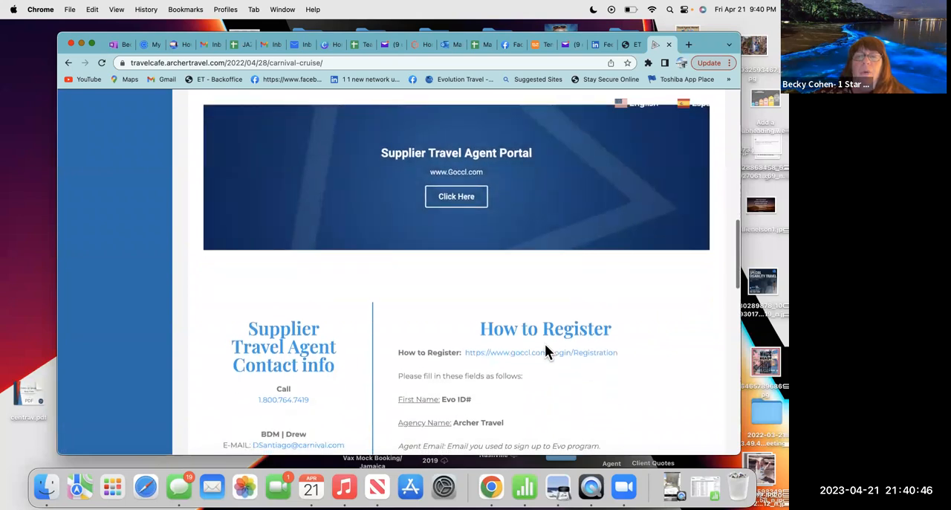
pyautogui.moveTo(542, 340)
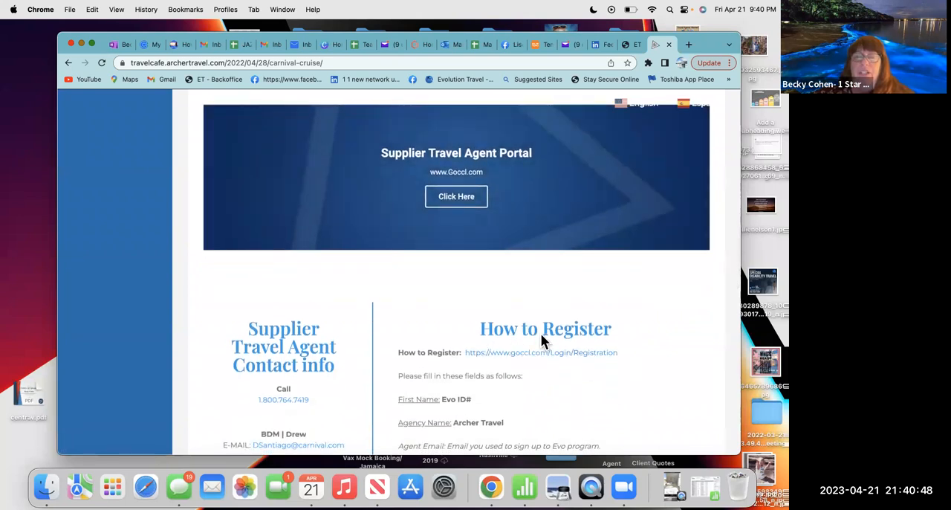
pyautogui.scroll(-3)
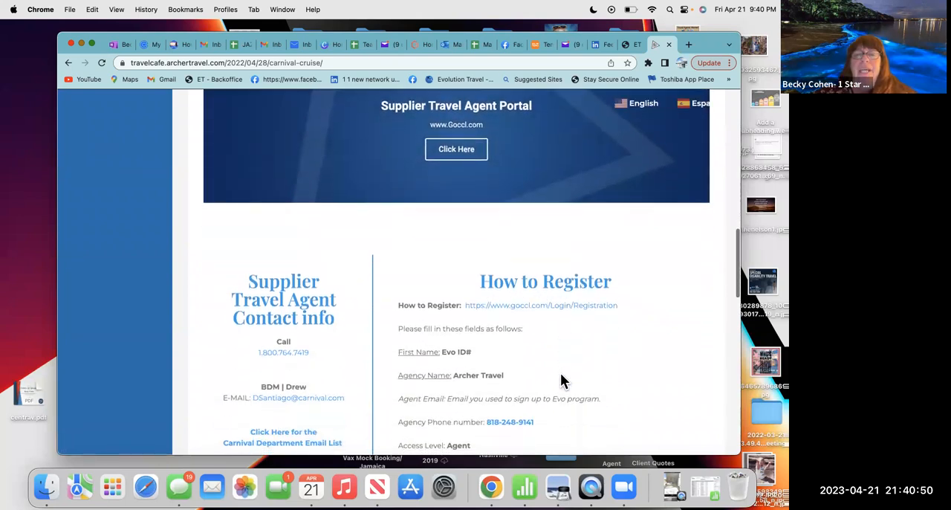
pyautogui.moveTo(497, 328)
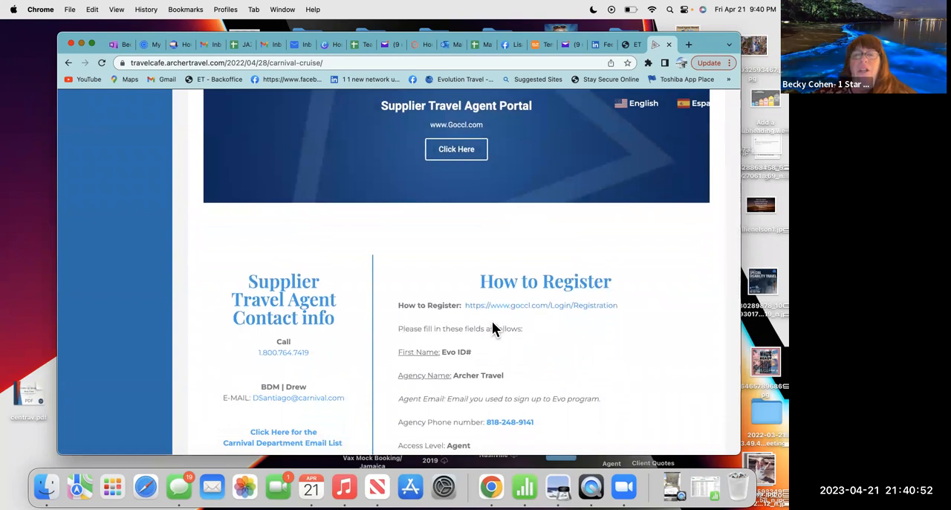
pyautogui.moveTo(519, 355)
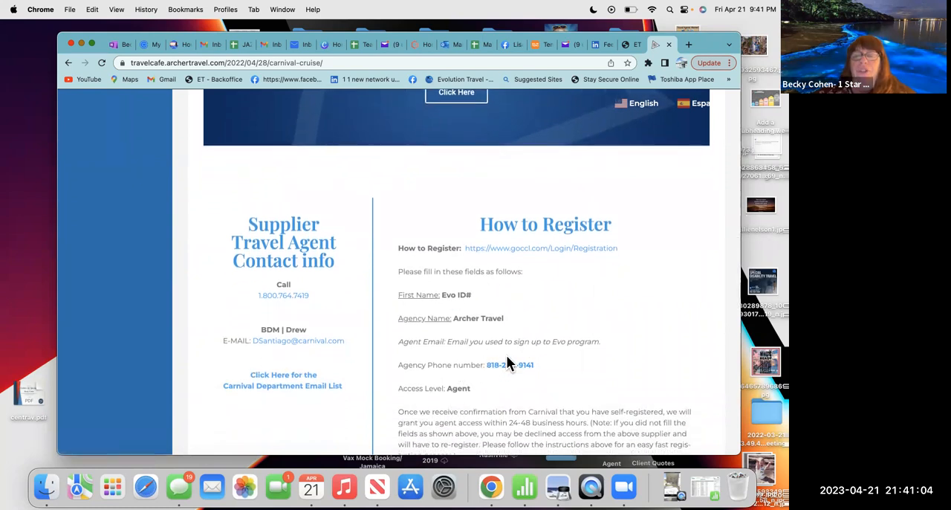
pyautogui.moveTo(572, 394)
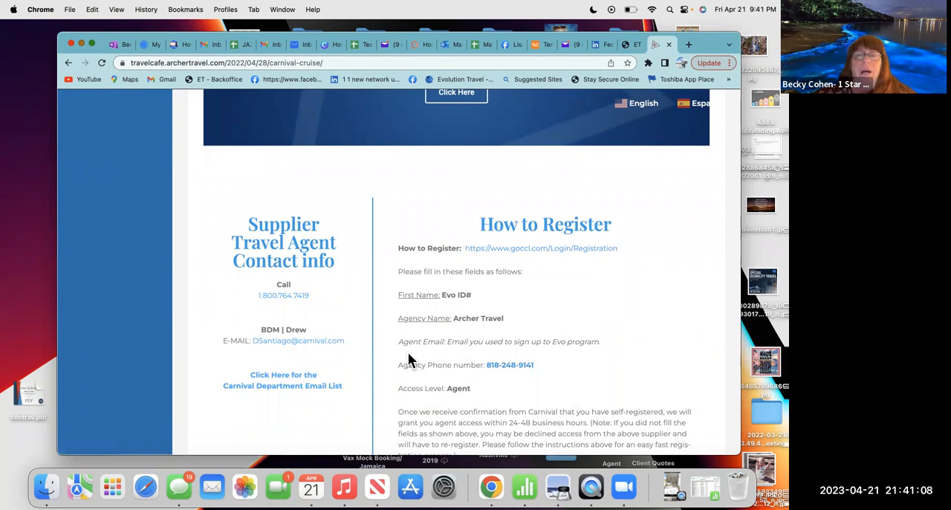
pyautogui.moveTo(438, 290)
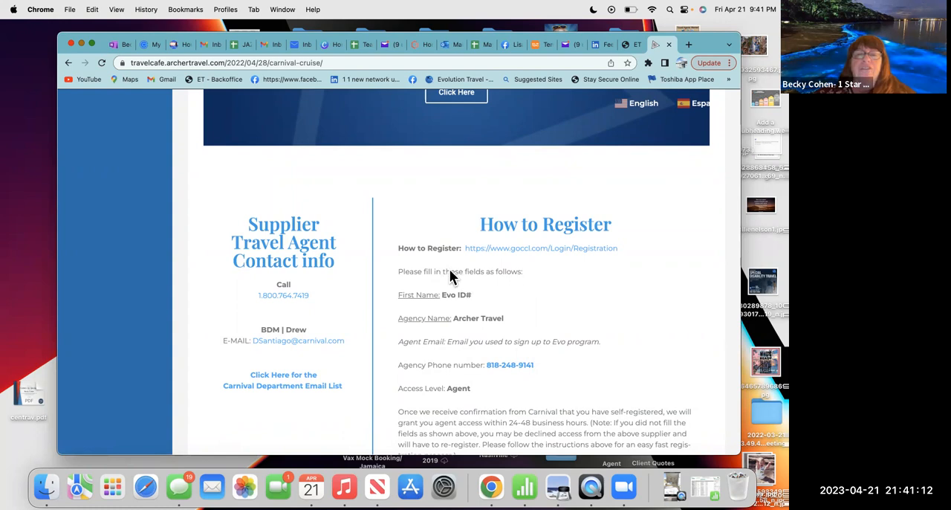
pyautogui.moveTo(465, 301)
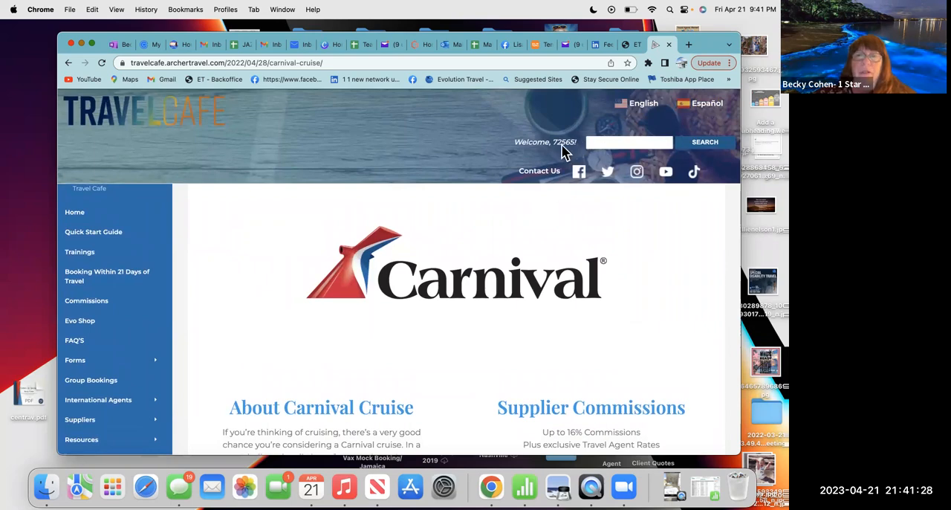
pyautogui.scroll(-3)
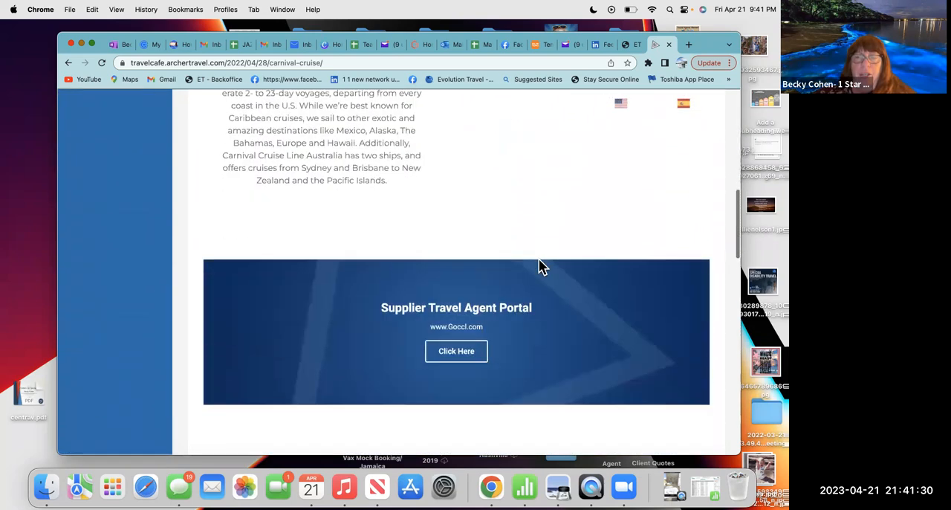
pyautogui.scroll(-3)
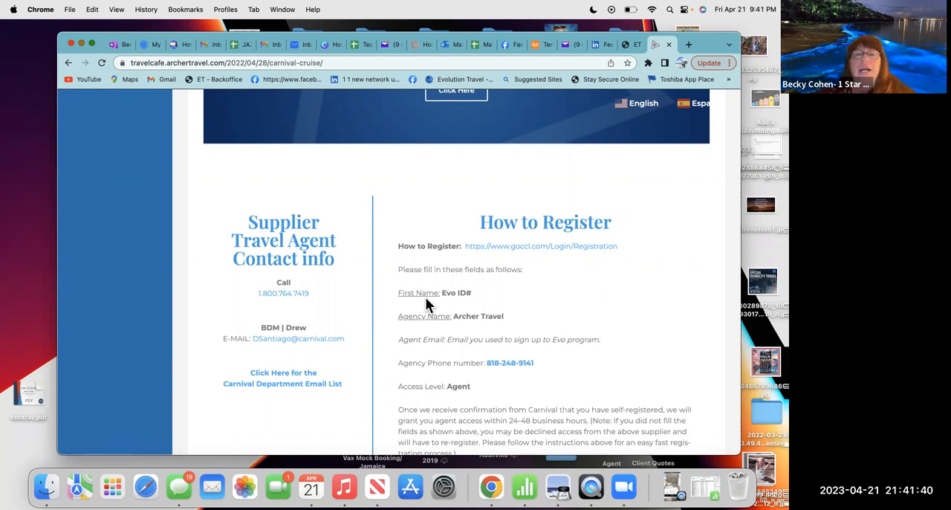
pyautogui.moveTo(426, 326)
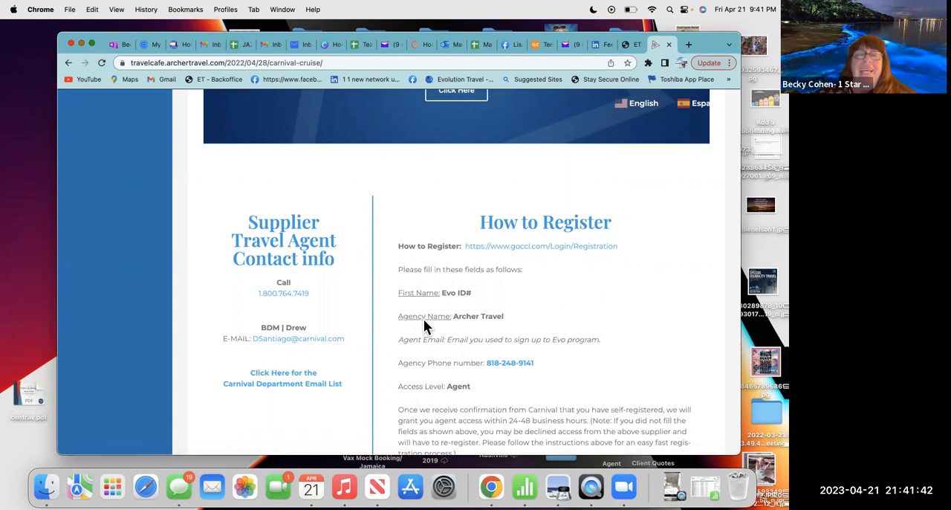
pyautogui.moveTo(500, 326)
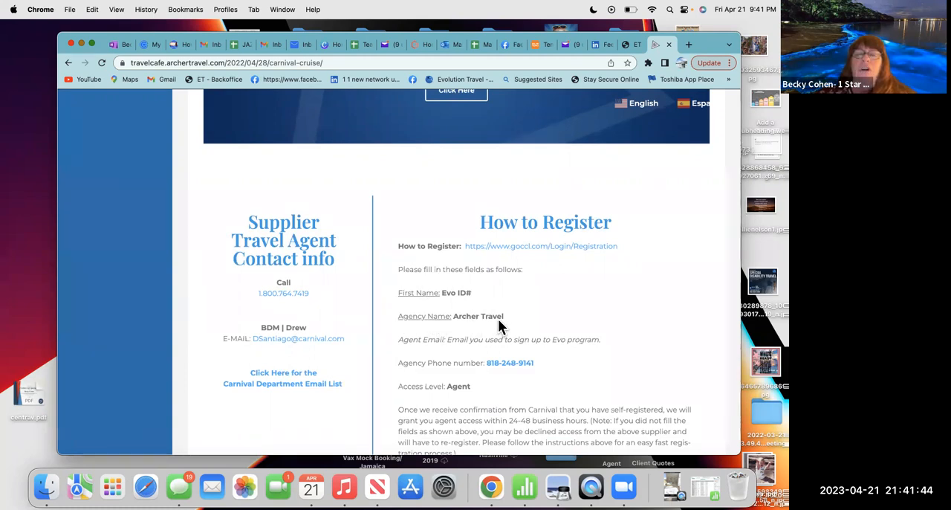
pyautogui.moveTo(422, 352)
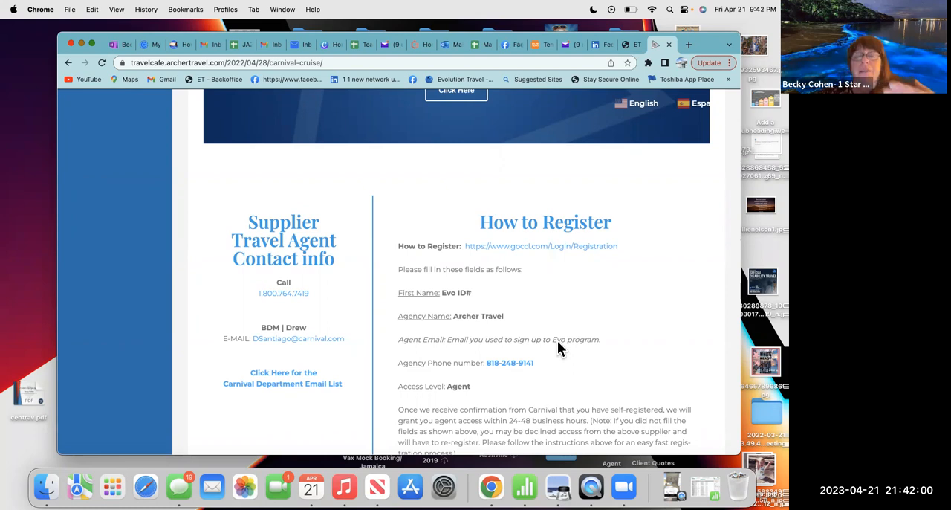
pyautogui.moveTo(548, 351)
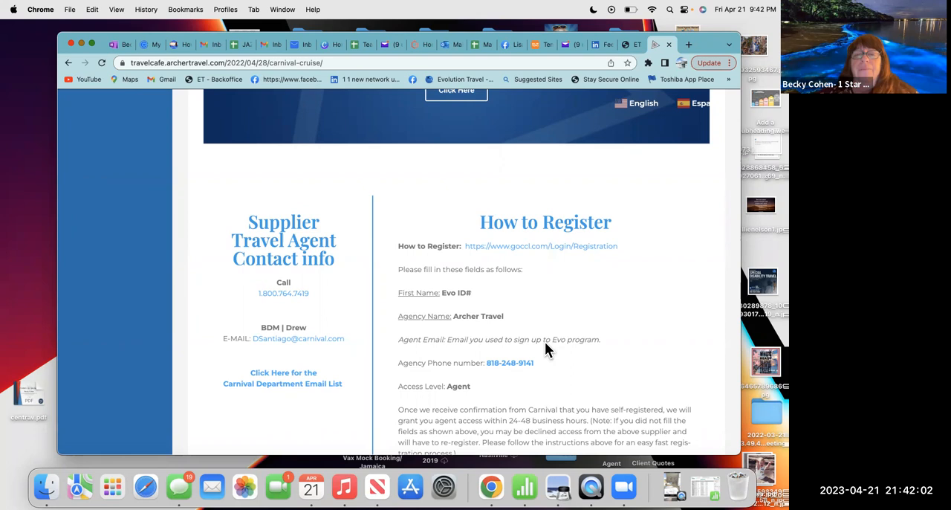
pyautogui.moveTo(531, 349)
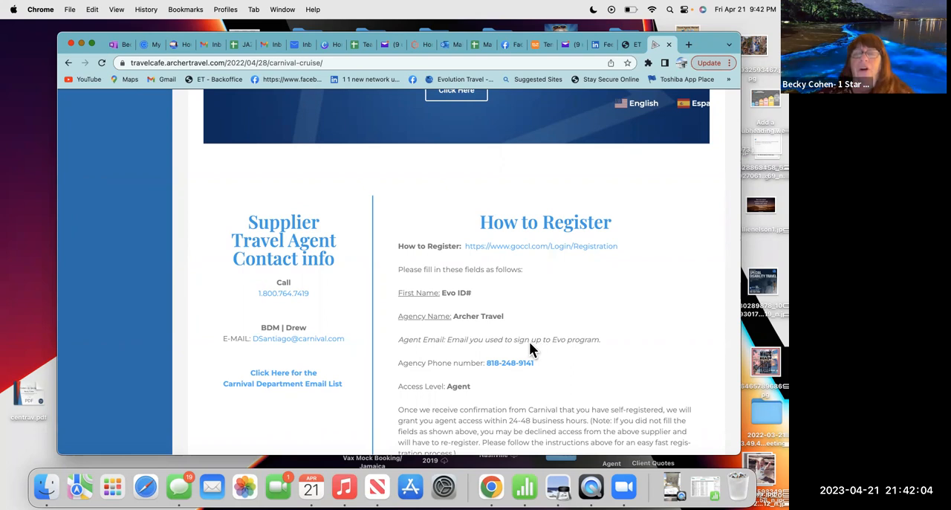
pyautogui.moveTo(405, 379)
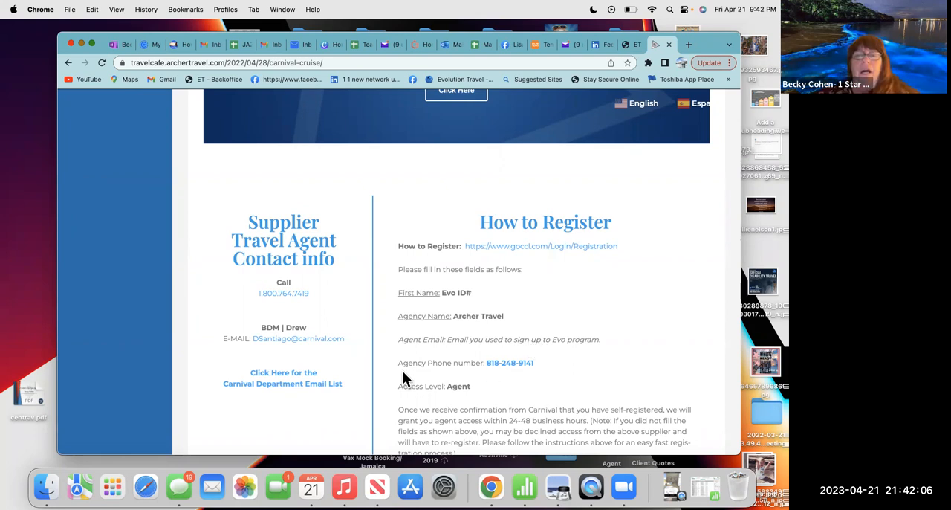
pyautogui.moveTo(525, 381)
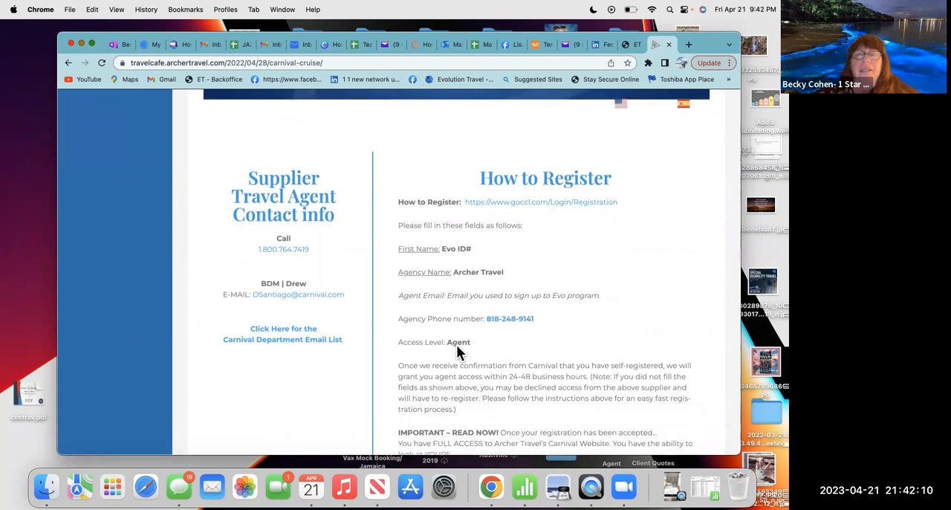
pyautogui.scroll(-3)
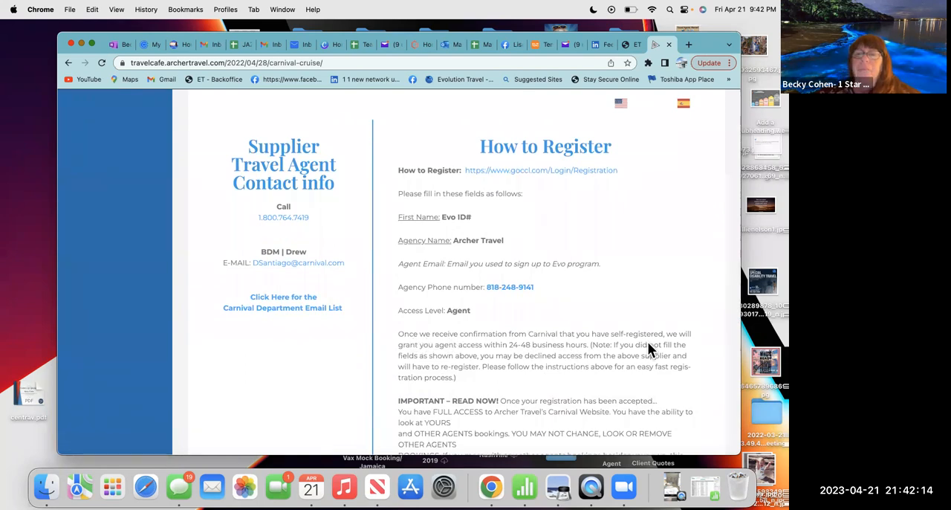
pyautogui.moveTo(459, 340)
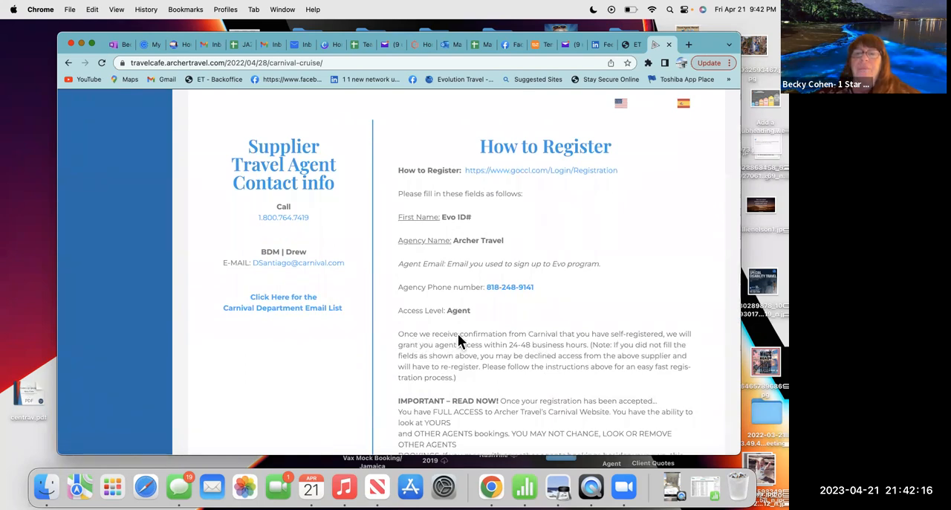
pyautogui.moveTo(570, 344)
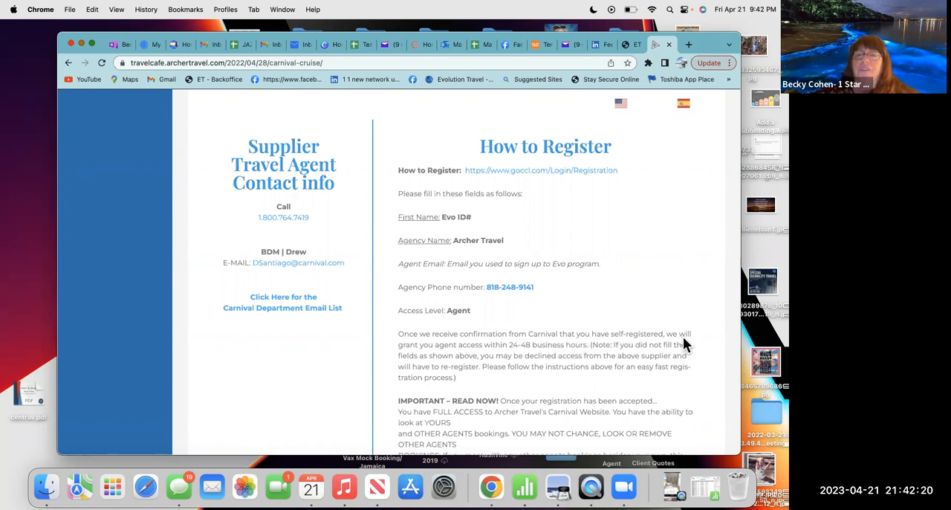
pyautogui.moveTo(492, 341)
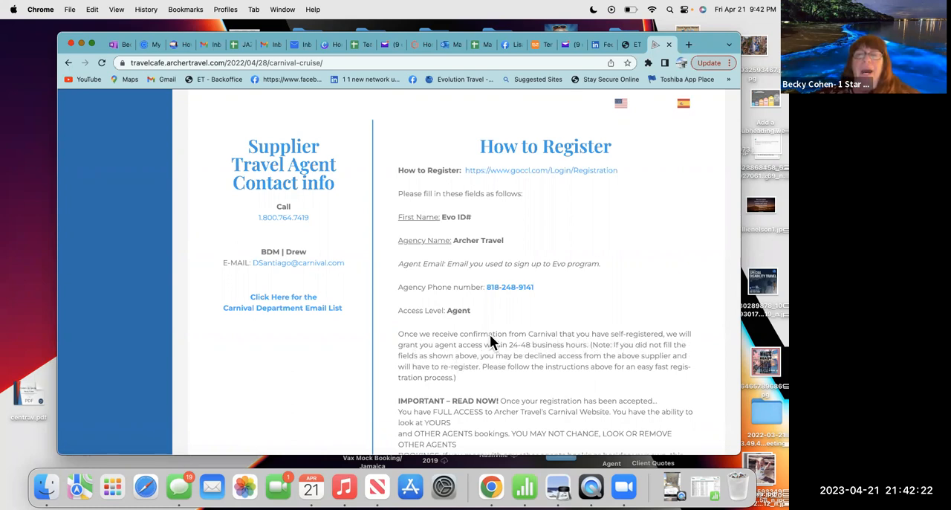
pyautogui.moveTo(594, 356)
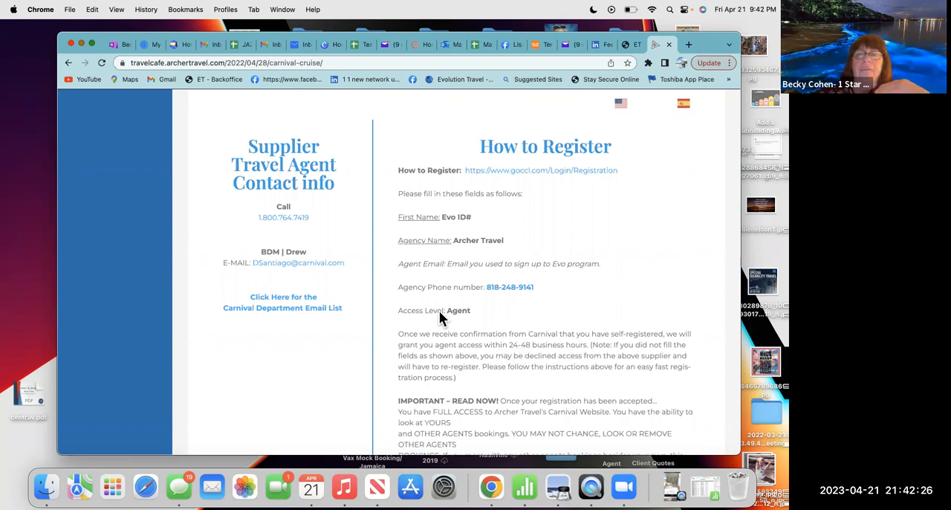
pyautogui.moveTo(407, 343)
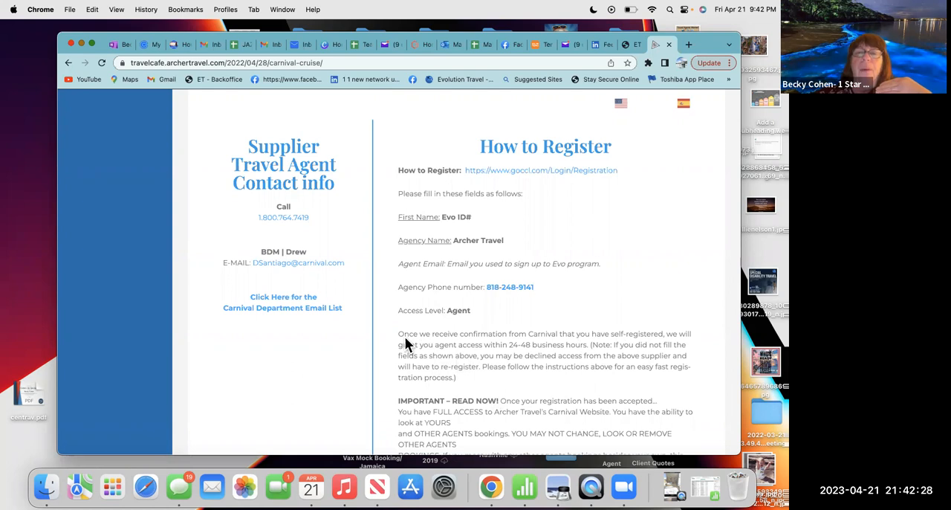
pyautogui.moveTo(579, 381)
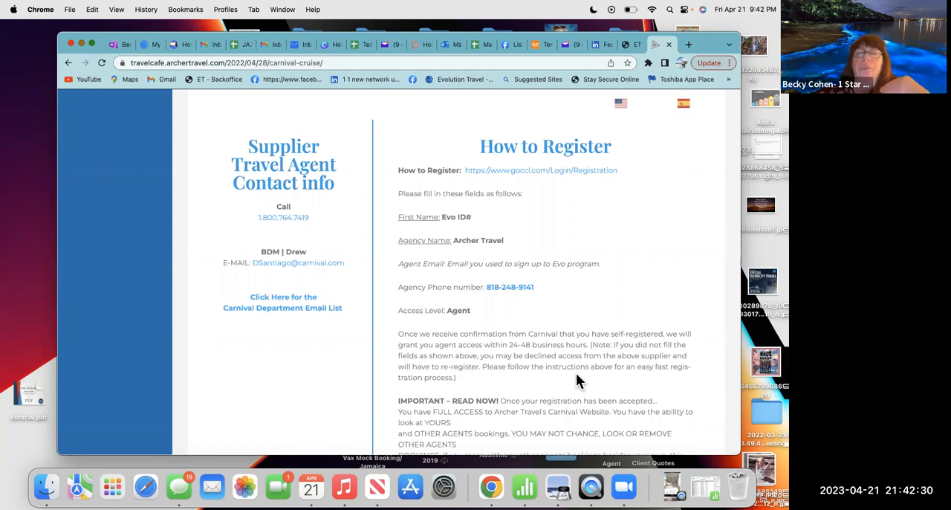
pyautogui.scroll(-3)
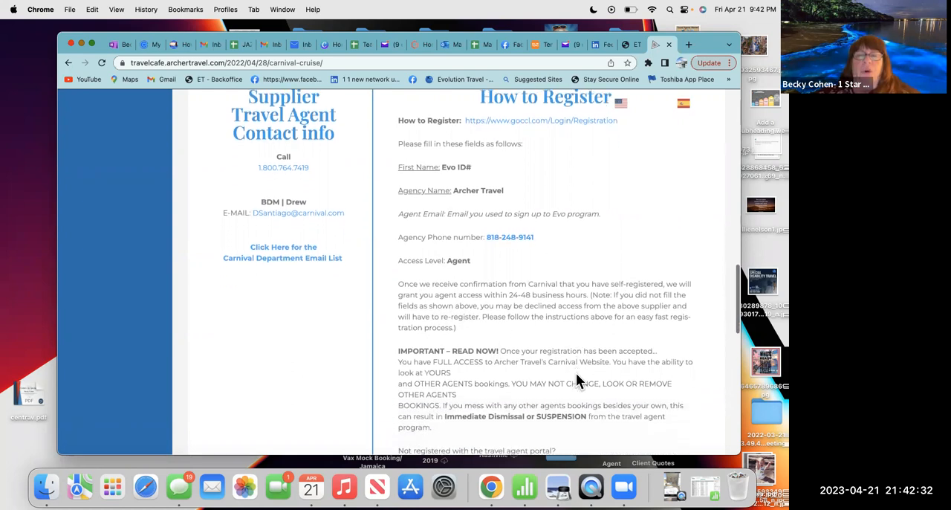
pyautogui.scroll(-3)
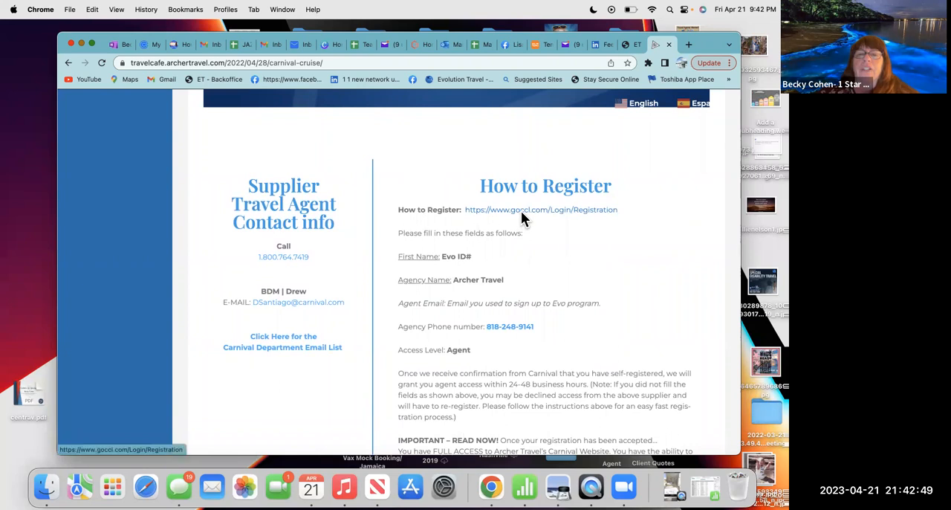
# Open the GoCCL New User Registration page from the goccl.com link
pyautogui.click(540, 209)
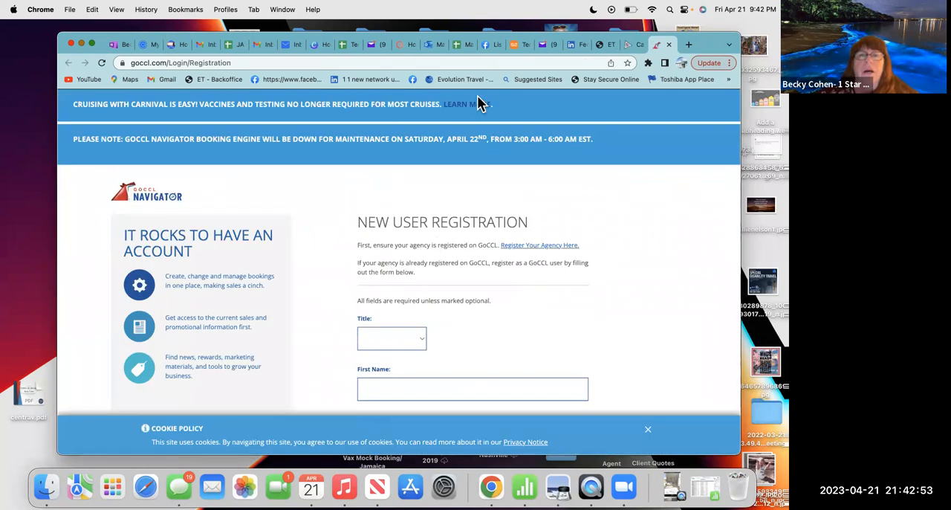
pyautogui.scroll(-3)
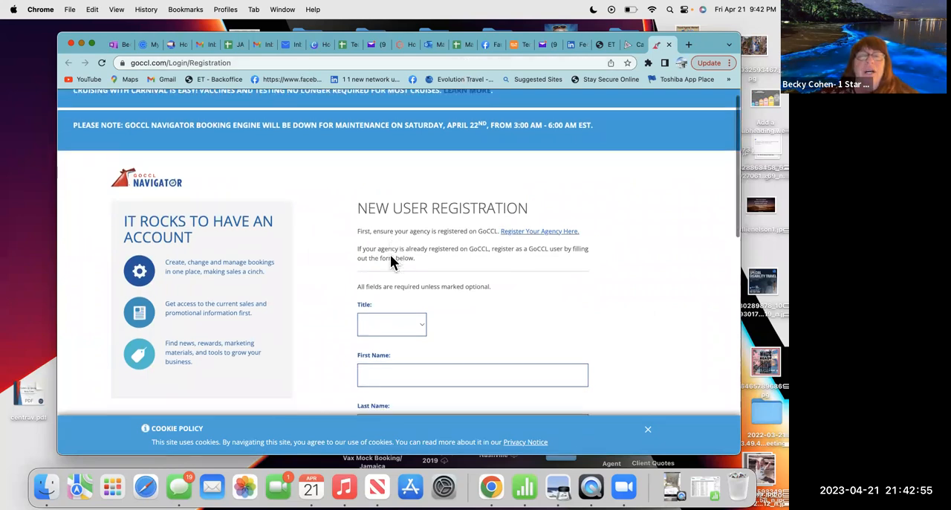
pyautogui.click(391, 324)
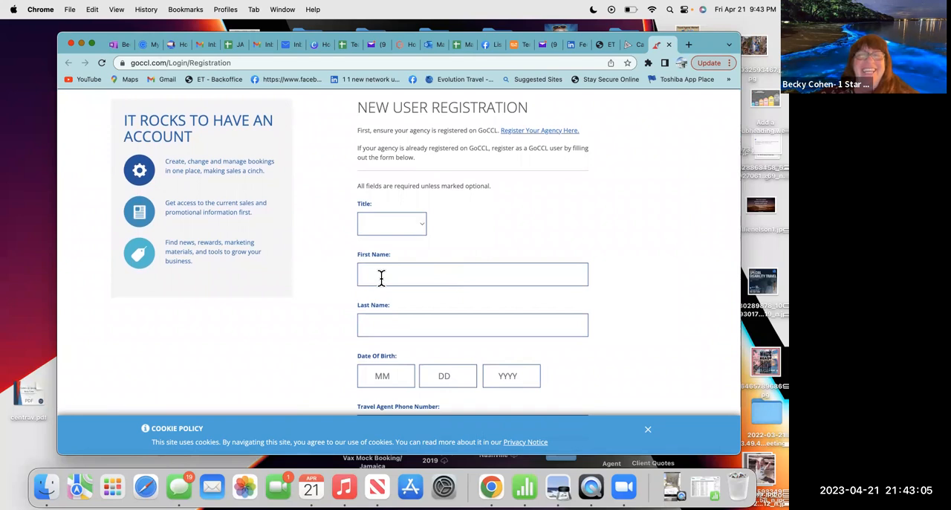
# Review the blank form fields, including Last Name and Travel Agent Email
pyautogui.click(472, 274)
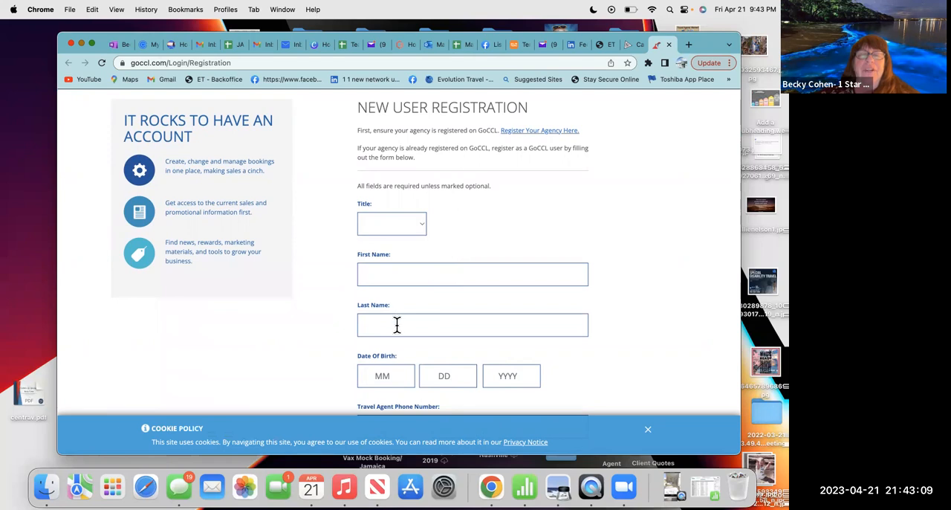
pyautogui.scroll(-3)
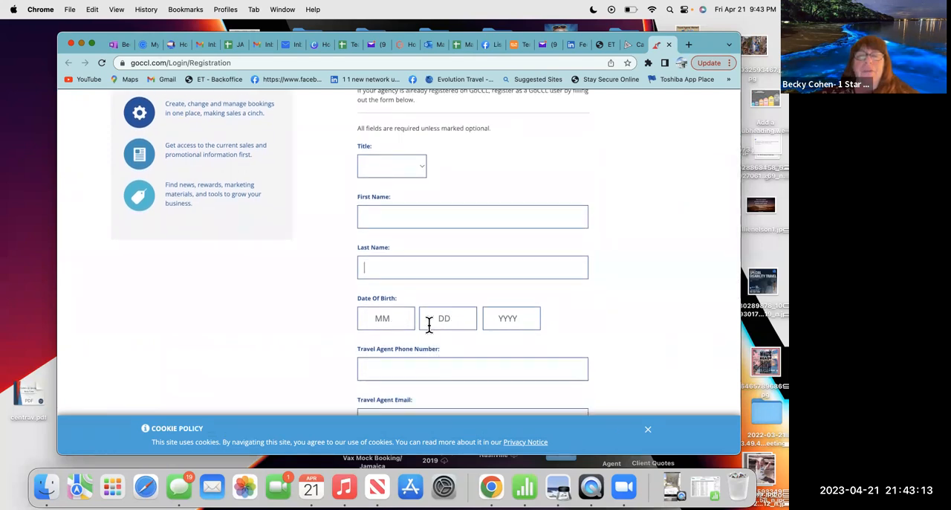
pyautogui.scroll(-3)
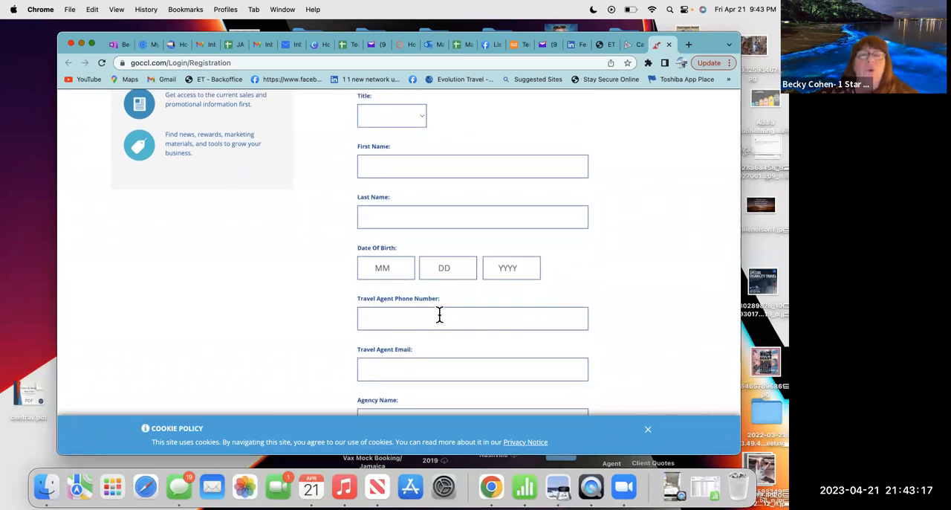
pyautogui.click(473, 216)
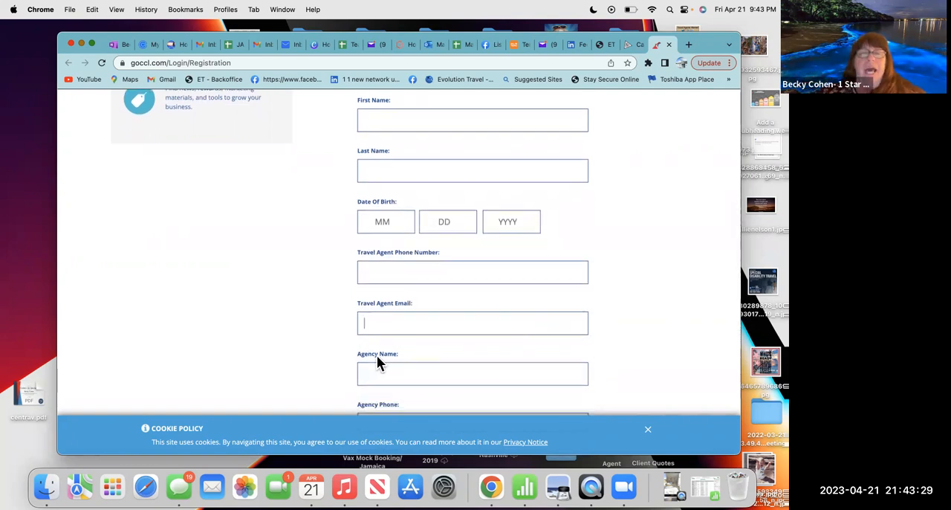
pyautogui.scroll(-3)
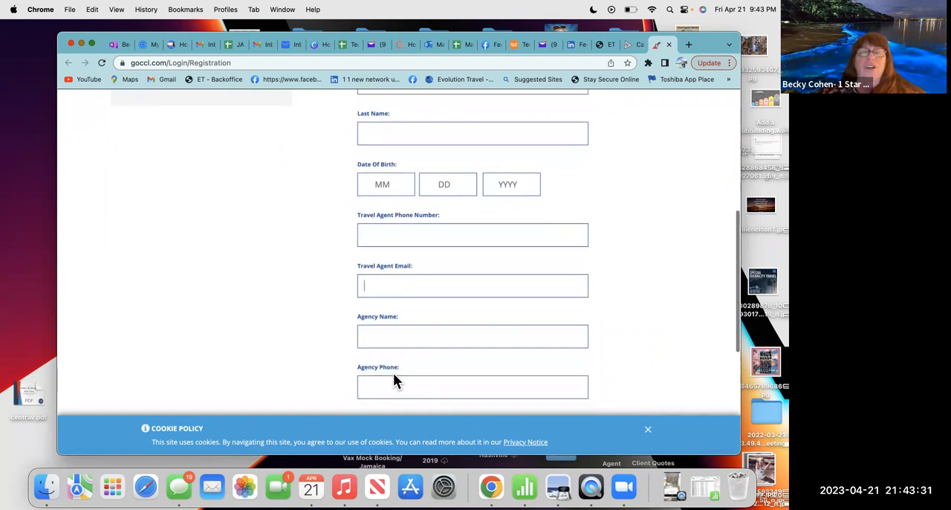
pyautogui.scroll(-3)
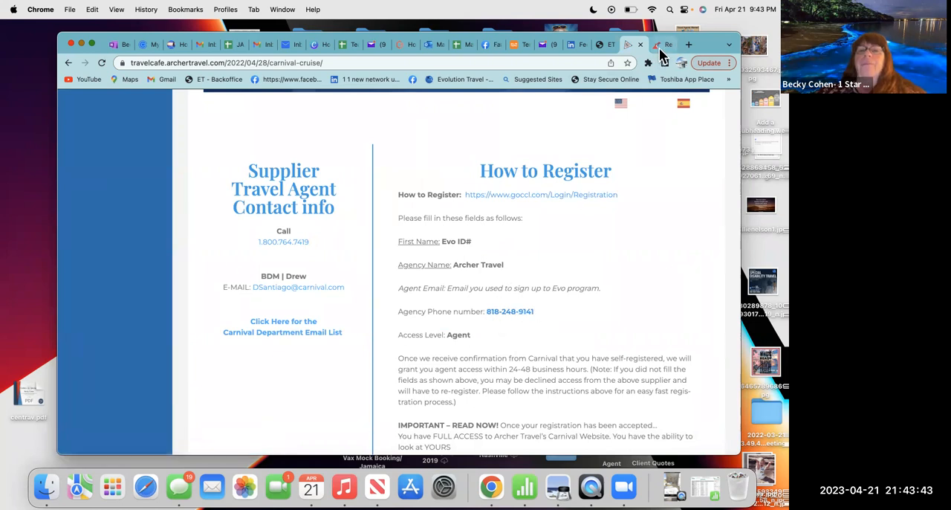
# Return to the GoCCL registration form and review its lower fields
pyautogui.click(541, 194)
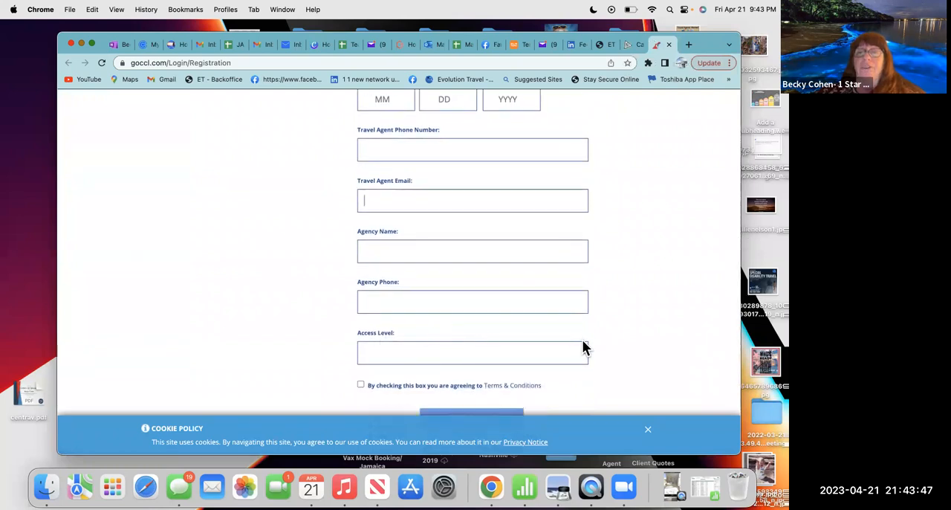
pyautogui.click(472, 352)
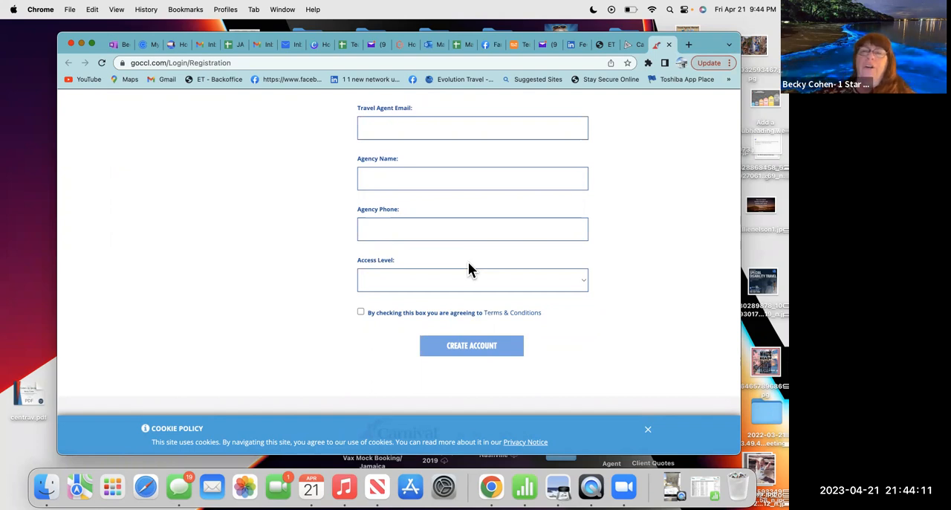
pyautogui.moveTo(428, 255)
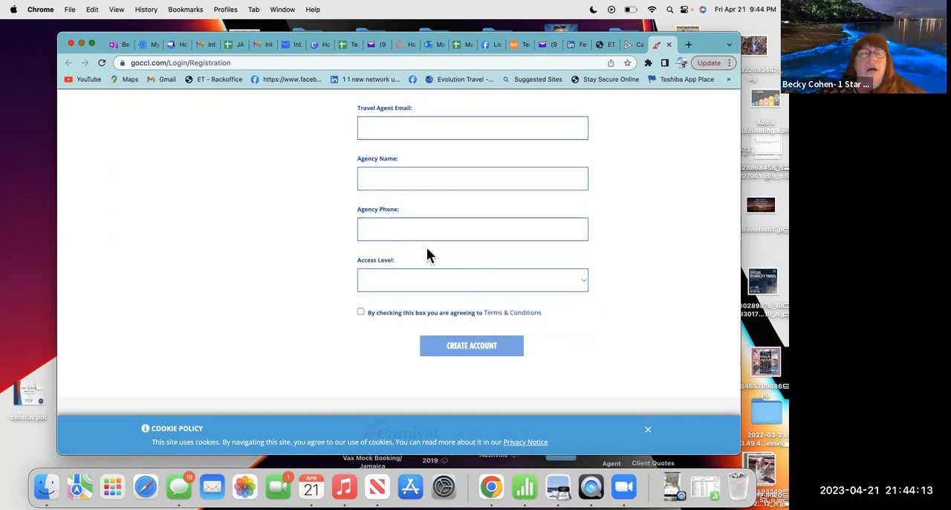
pyautogui.moveTo(159, 98)
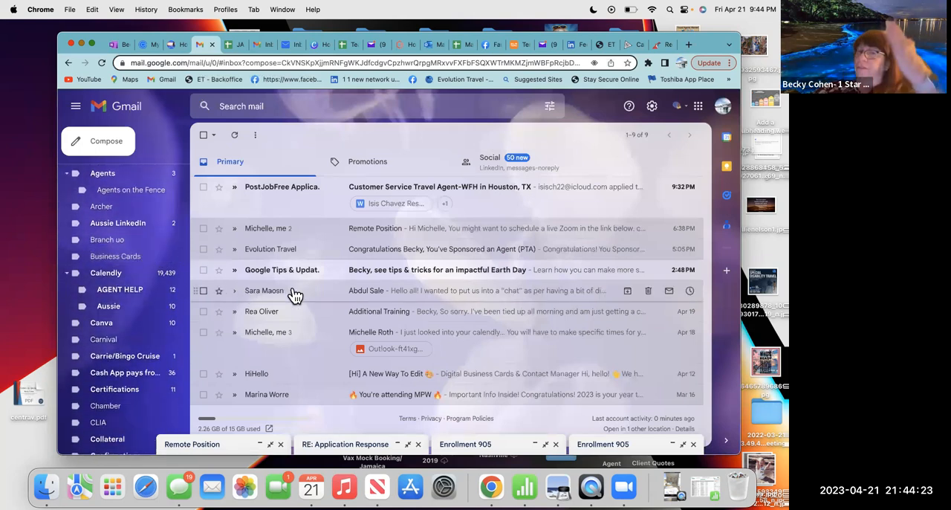
# Scroll Gmail's label list and open the Venders label
pyautogui.scroll(-3)
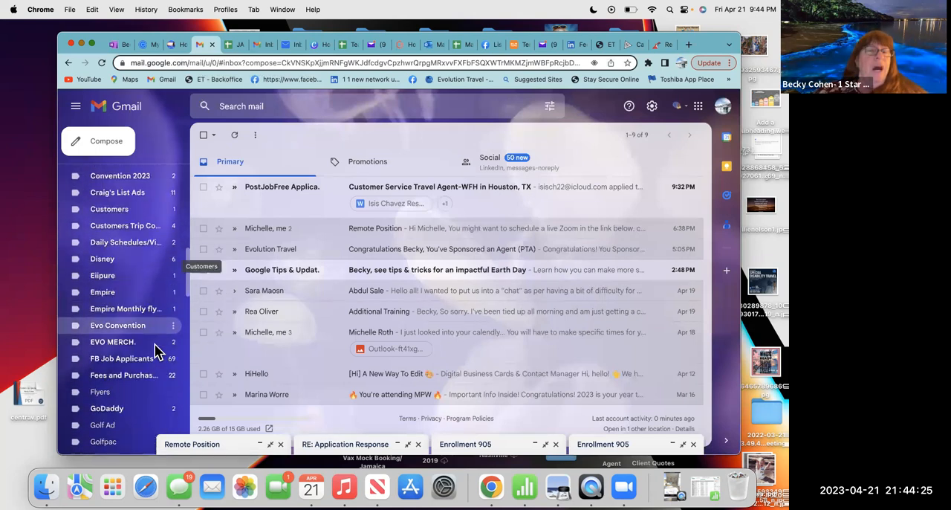
pyautogui.scroll(-3)
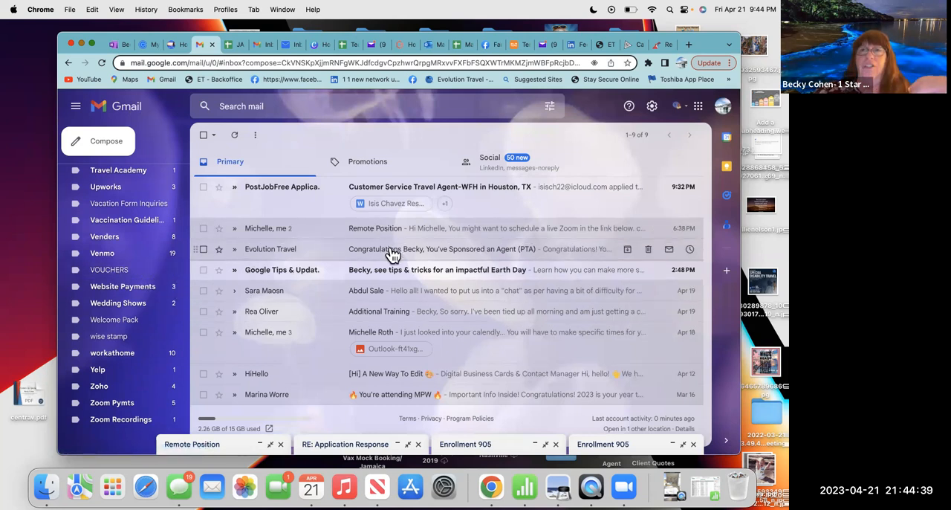
pyautogui.moveTo(310, 249)
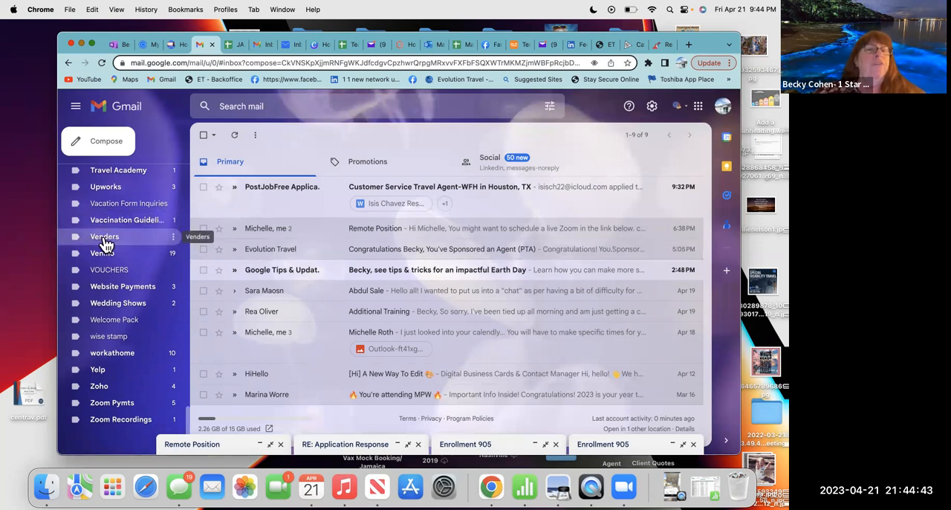
pyautogui.click(105, 236)
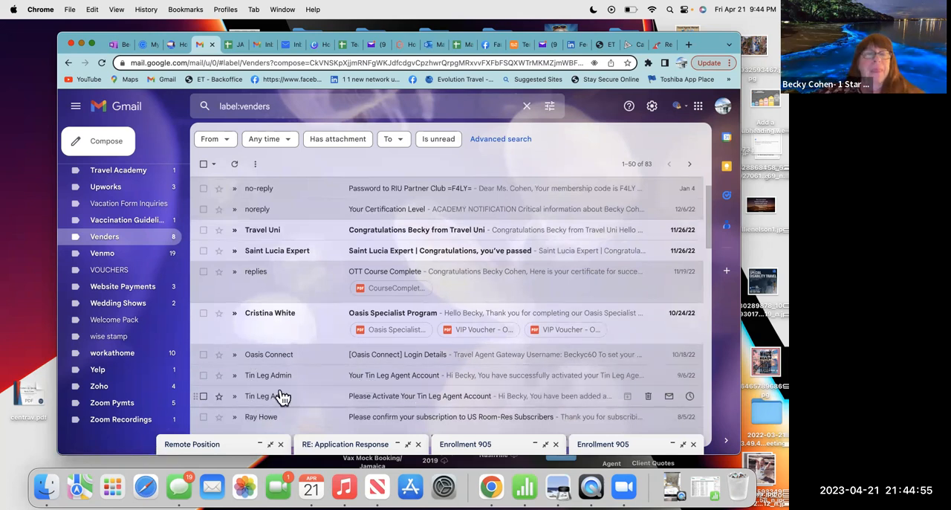
# View the Tin Leg activation request email, then return to the Venders list
pyautogui.scroll(-3)
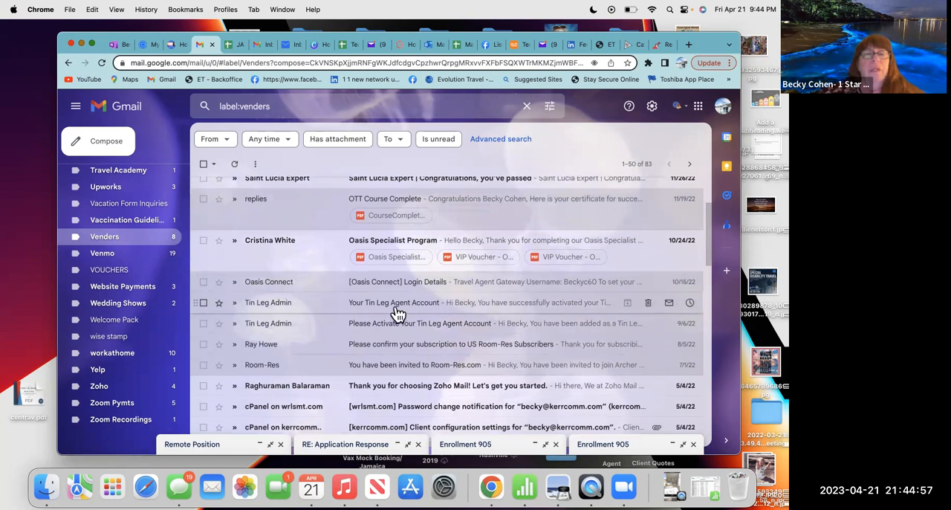
pyautogui.moveTo(483, 312)
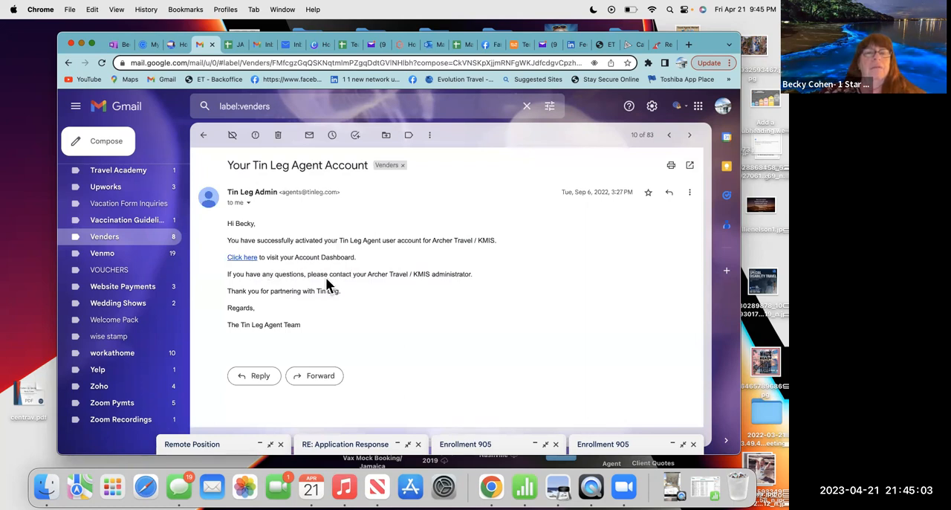
pyautogui.moveTo(142, 249)
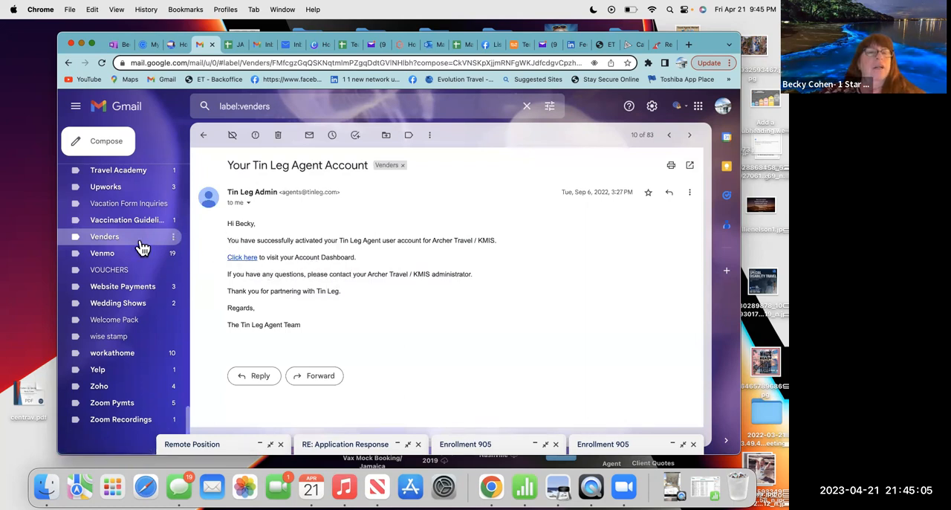
pyautogui.click(203, 135)
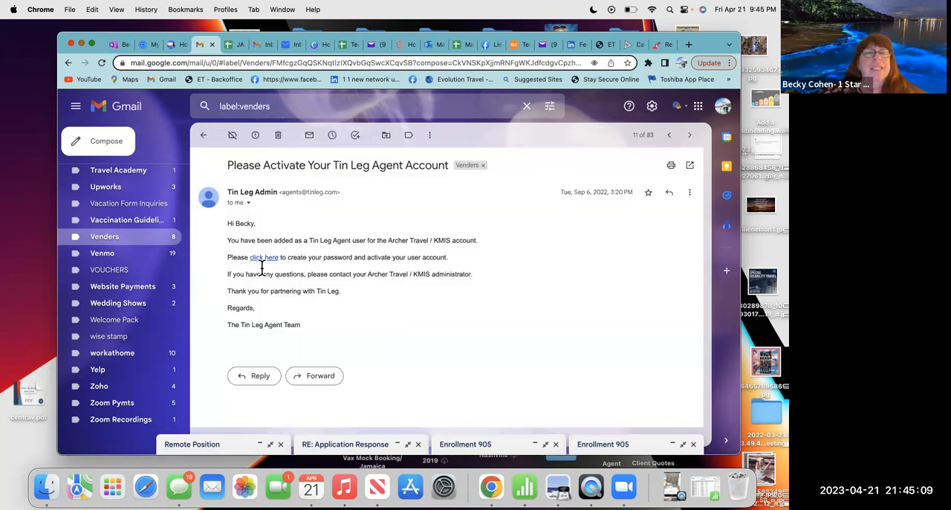
pyautogui.moveTo(392, 270)
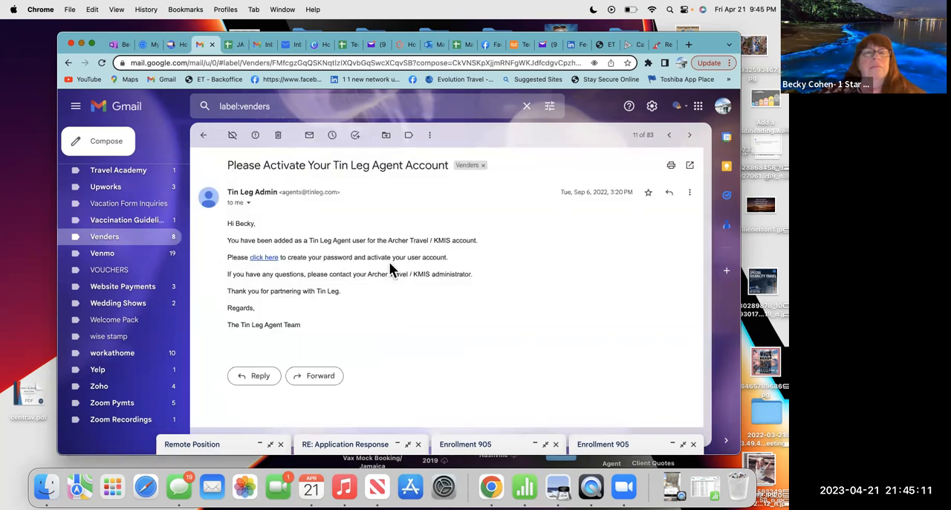
pyautogui.moveTo(224, 203)
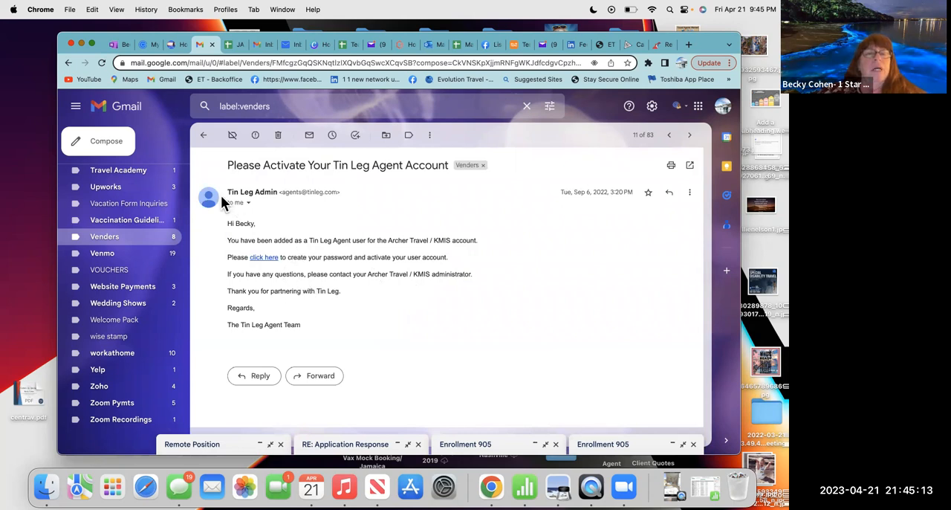
pyautogui.click(203, 134)
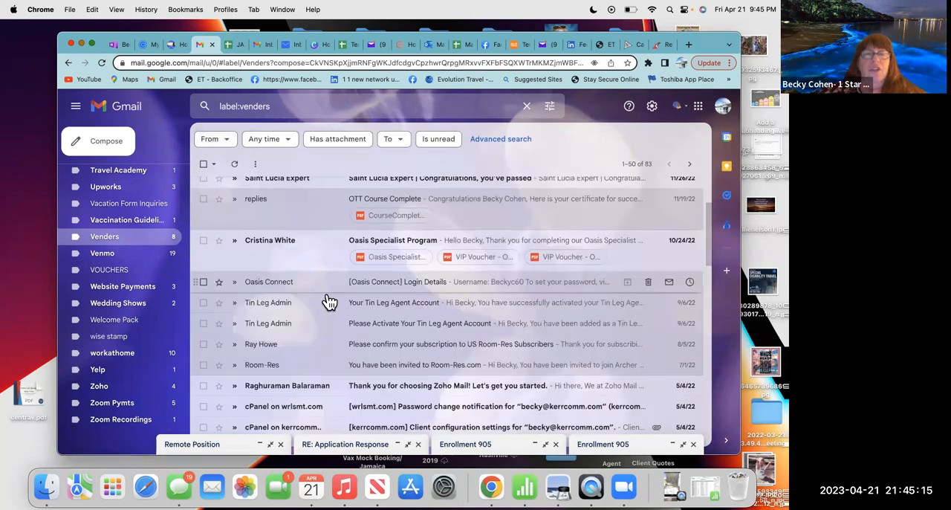
# Scroll the Venders list and open the Europe Express sign-up confirmation email
pyautogui.scroll(-3)
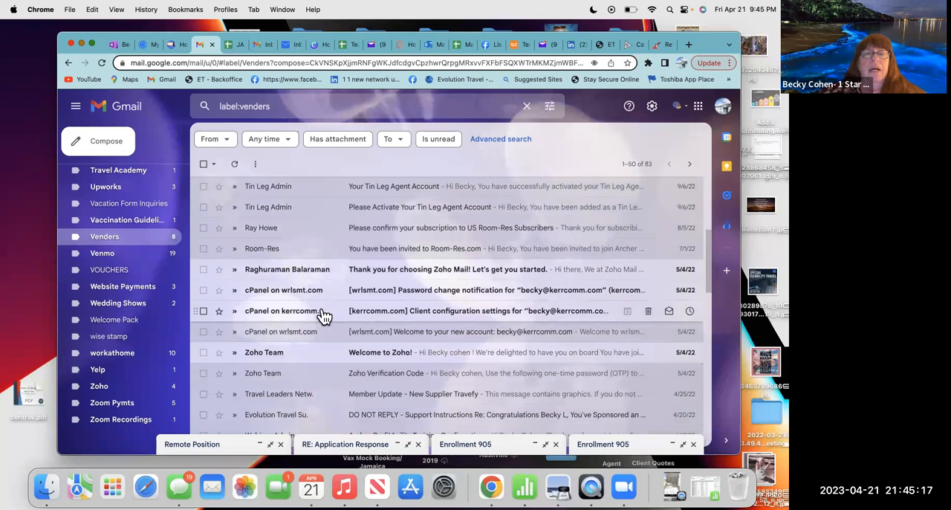
pyautogui.moveTo(356, 310)
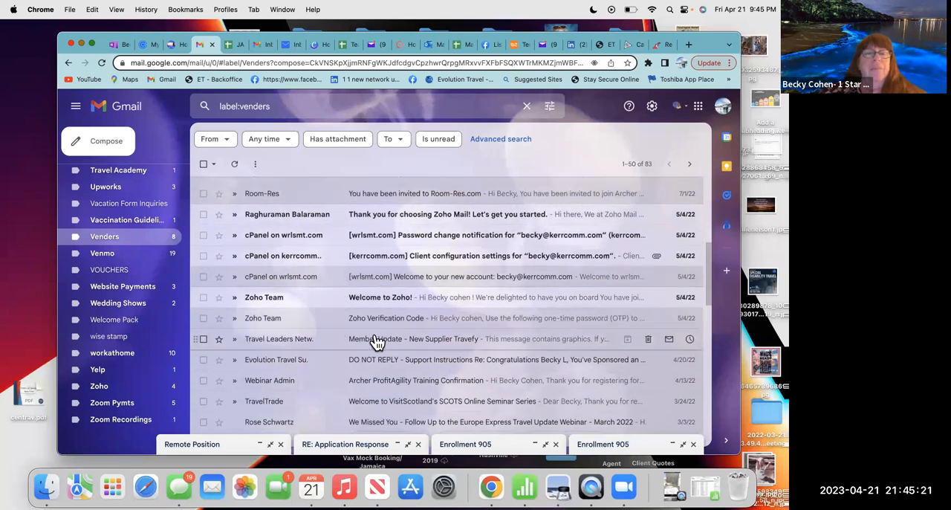
pyautogui.scroll(-3)
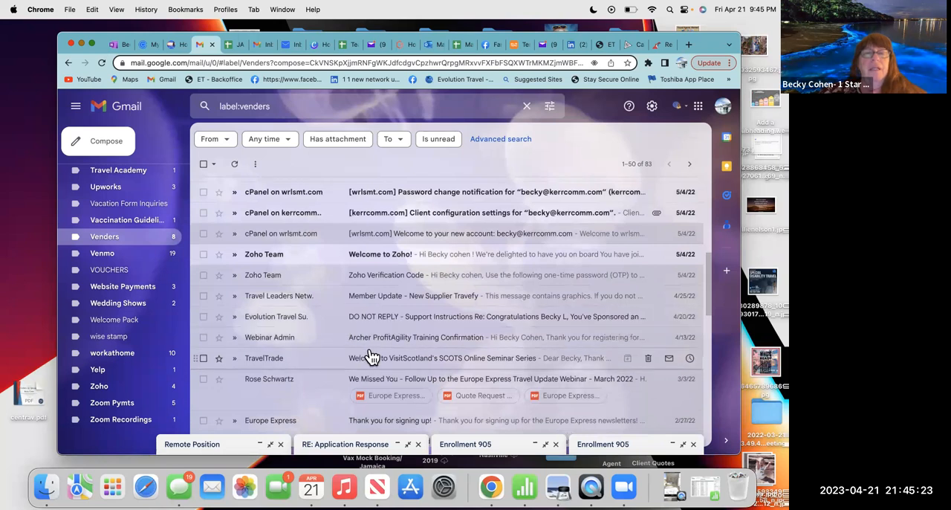
pyautogui.scroll(-3)
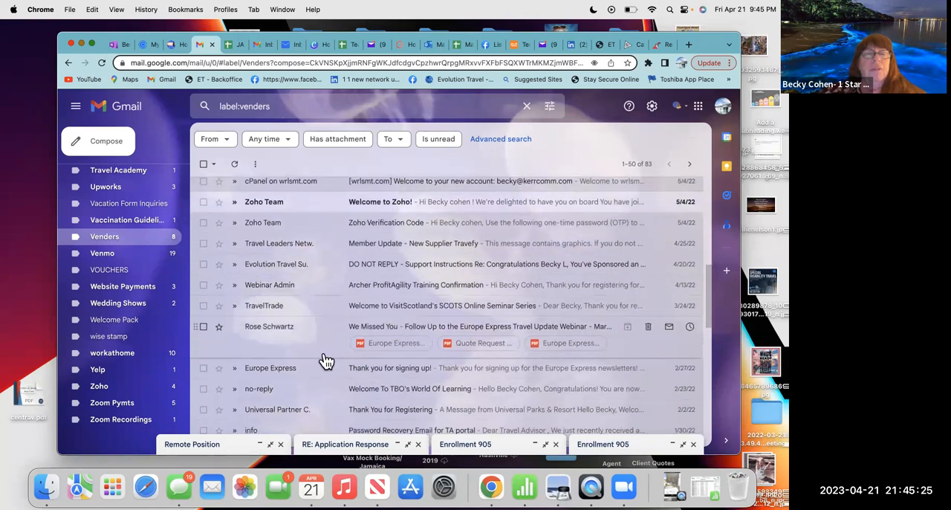
pyautogui.scroll(-3)
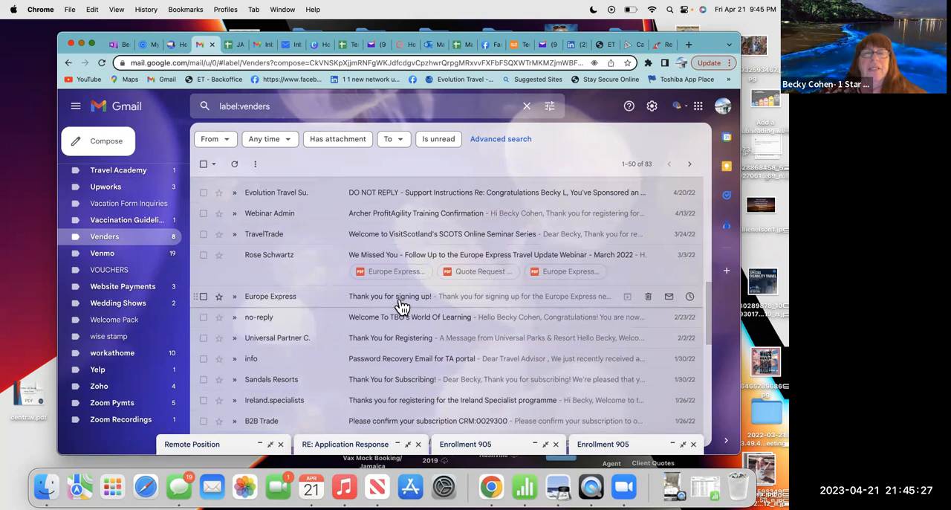
pyautogui.moveTo(416, 306)
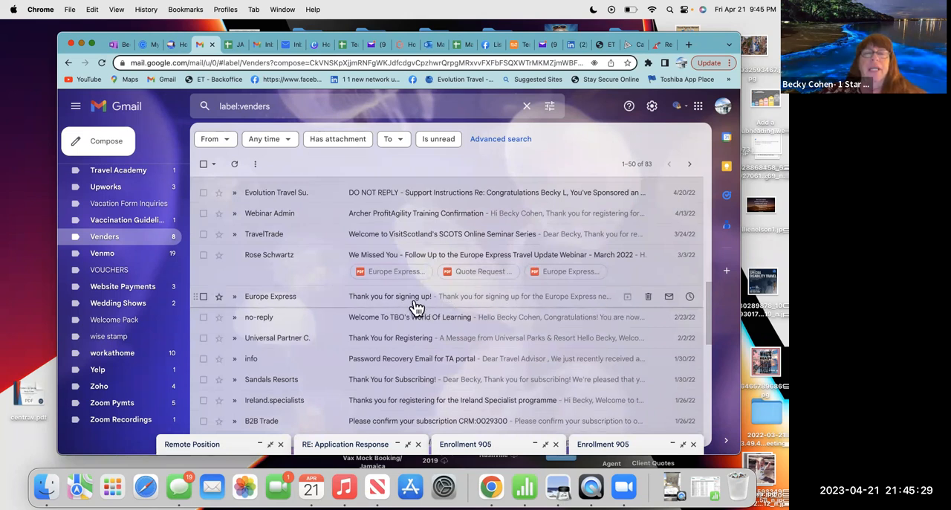
pyautogui.click(416, 296)
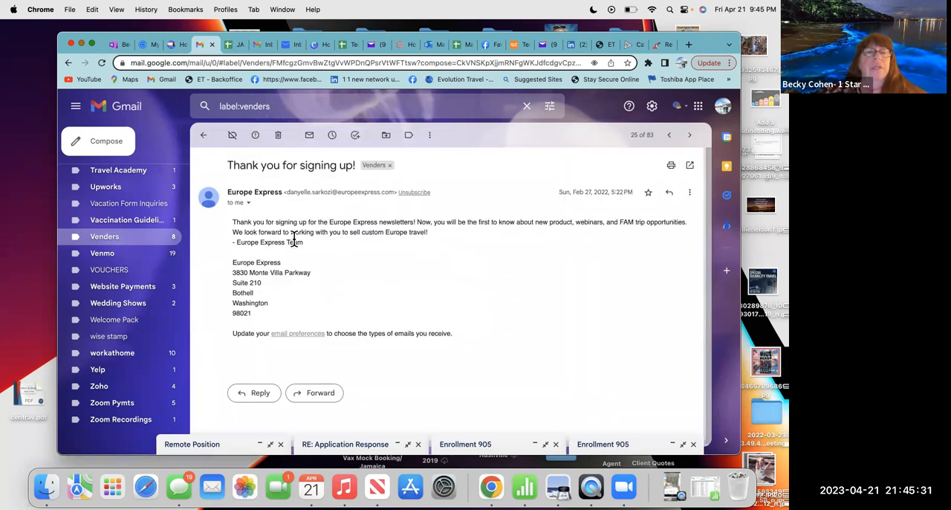
pyautogui.moveTo(297, 332)
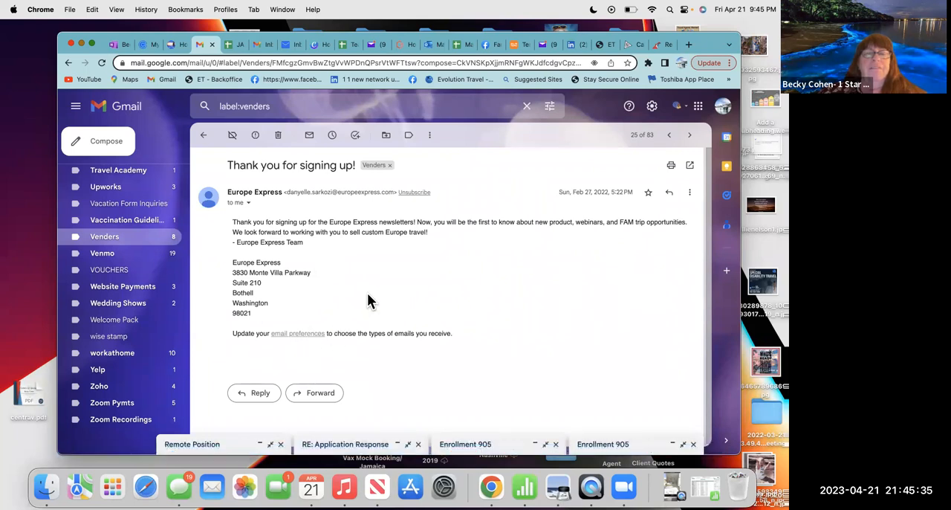
pyautogui.moveTo(341, 247)
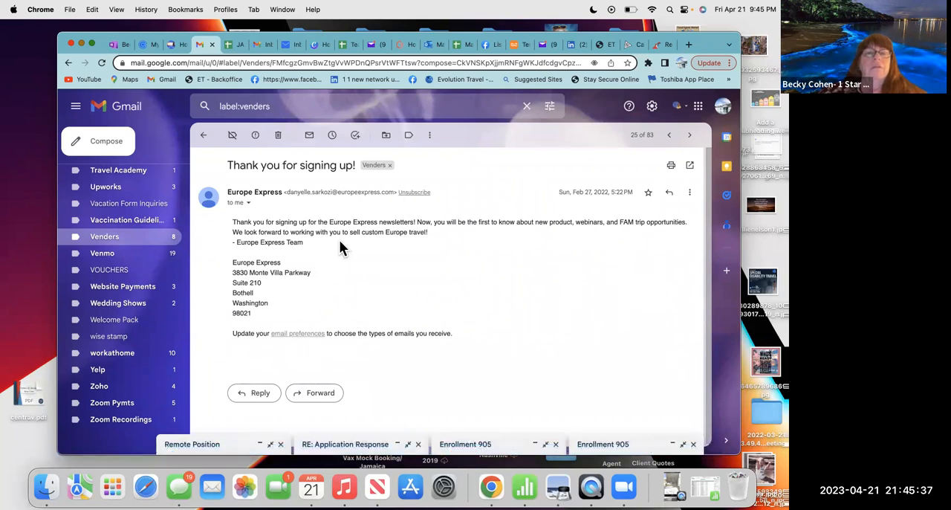
pyautogui.moveTo(203, 135)
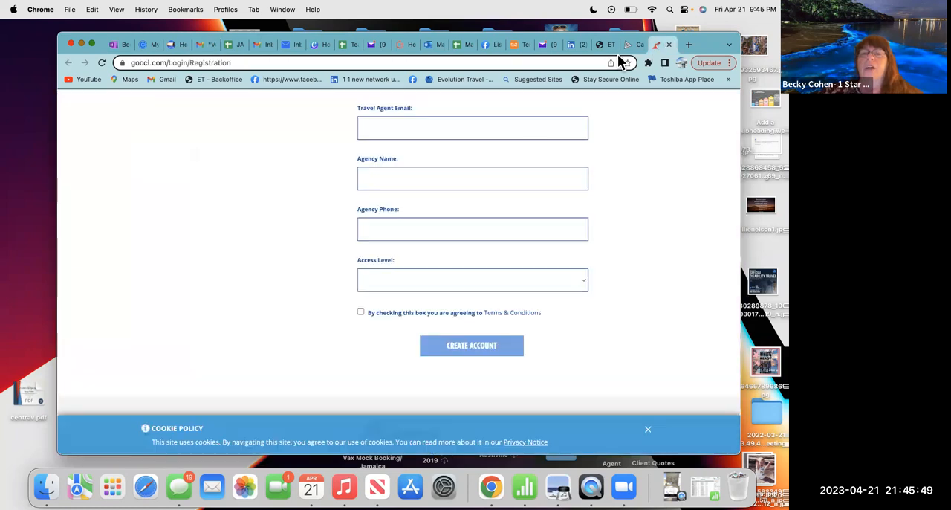
# Scroll the registration form to Create Account and close the cookie policy banner
pyautogui.scroll(3)
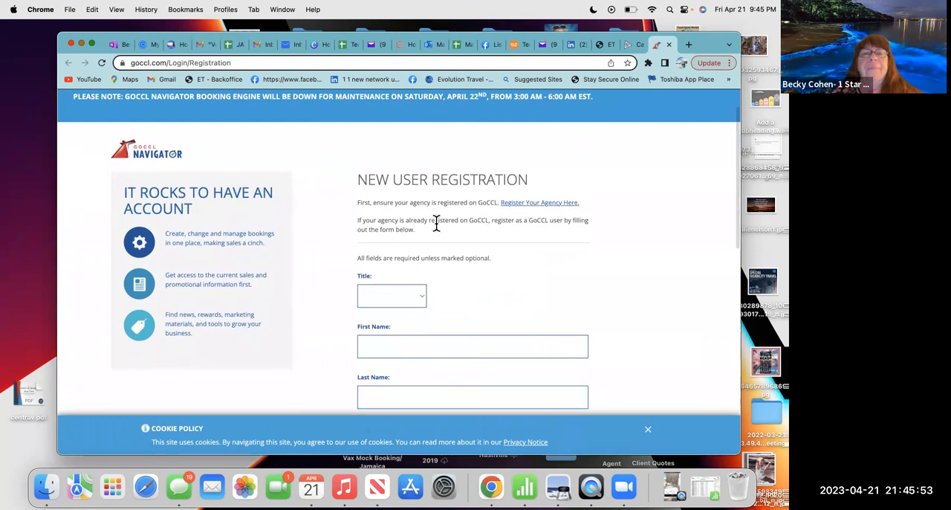
pyautogui.scroll(-3)
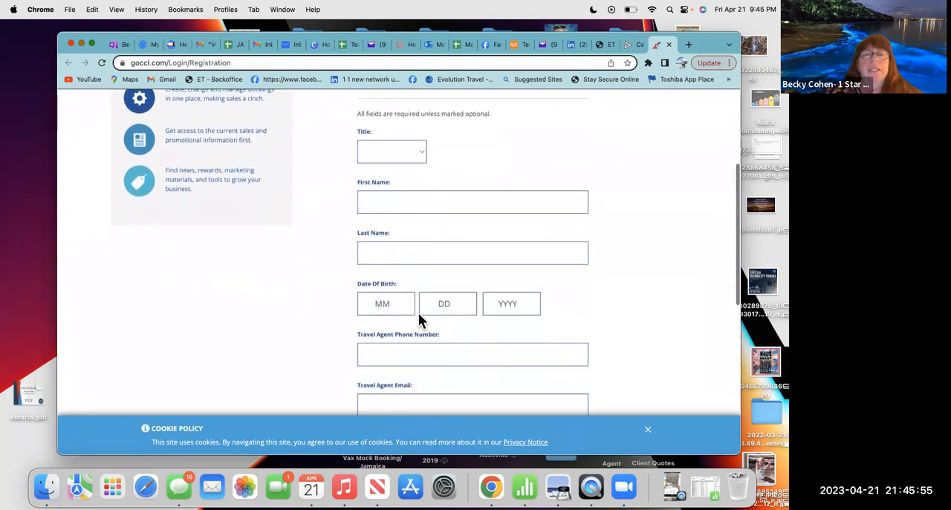
pyautogui.scroll(-3)
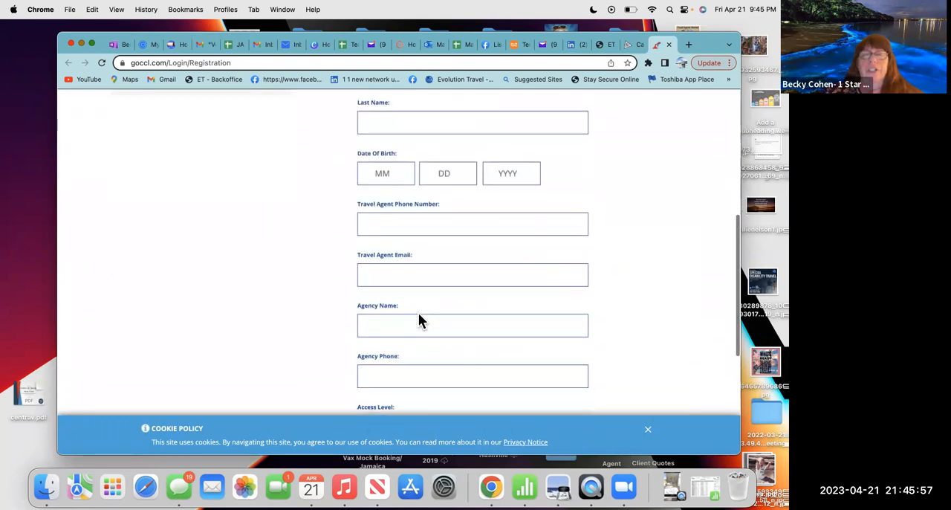
pyautogui.scroll(-3)
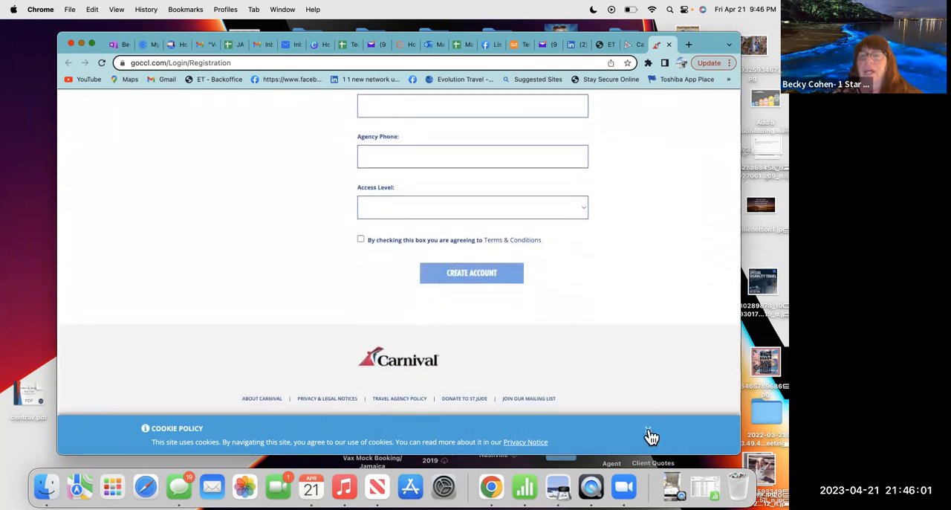
pyautogui.click(650, 435)
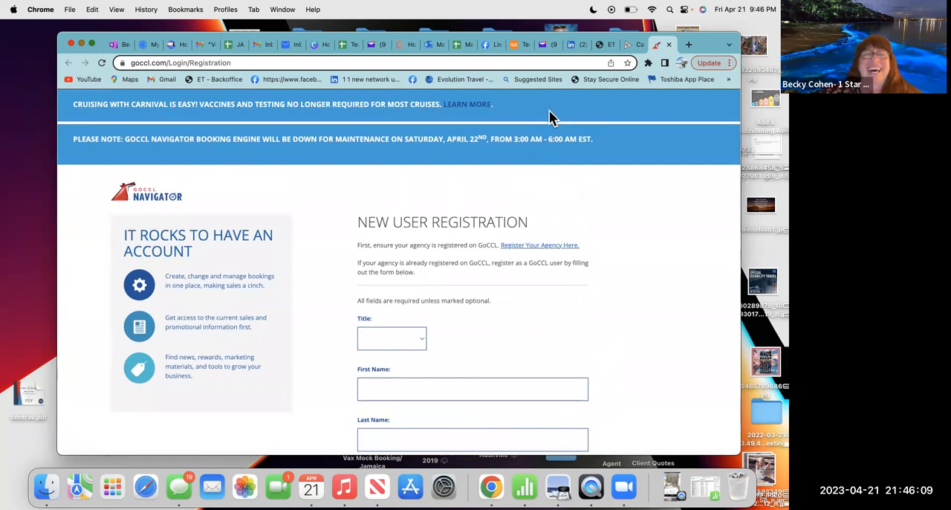
pyautogui.moveTo(340, 204)
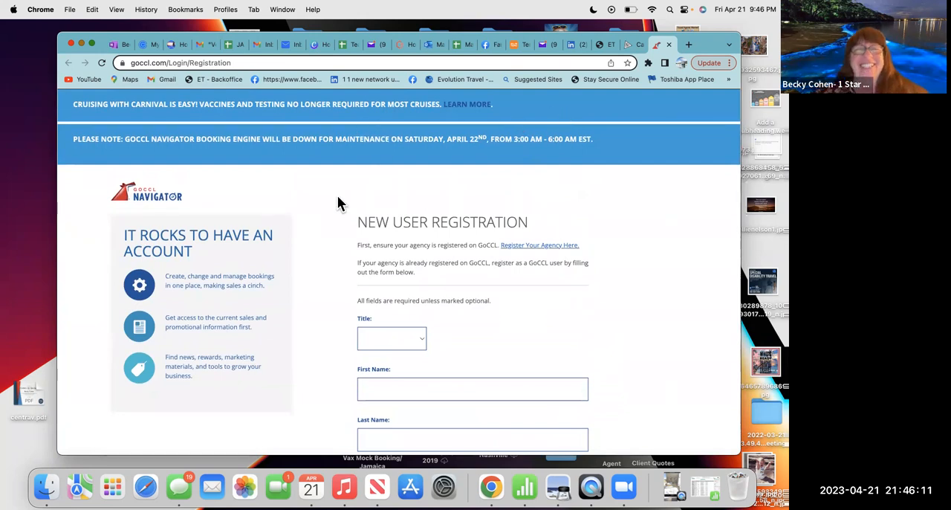